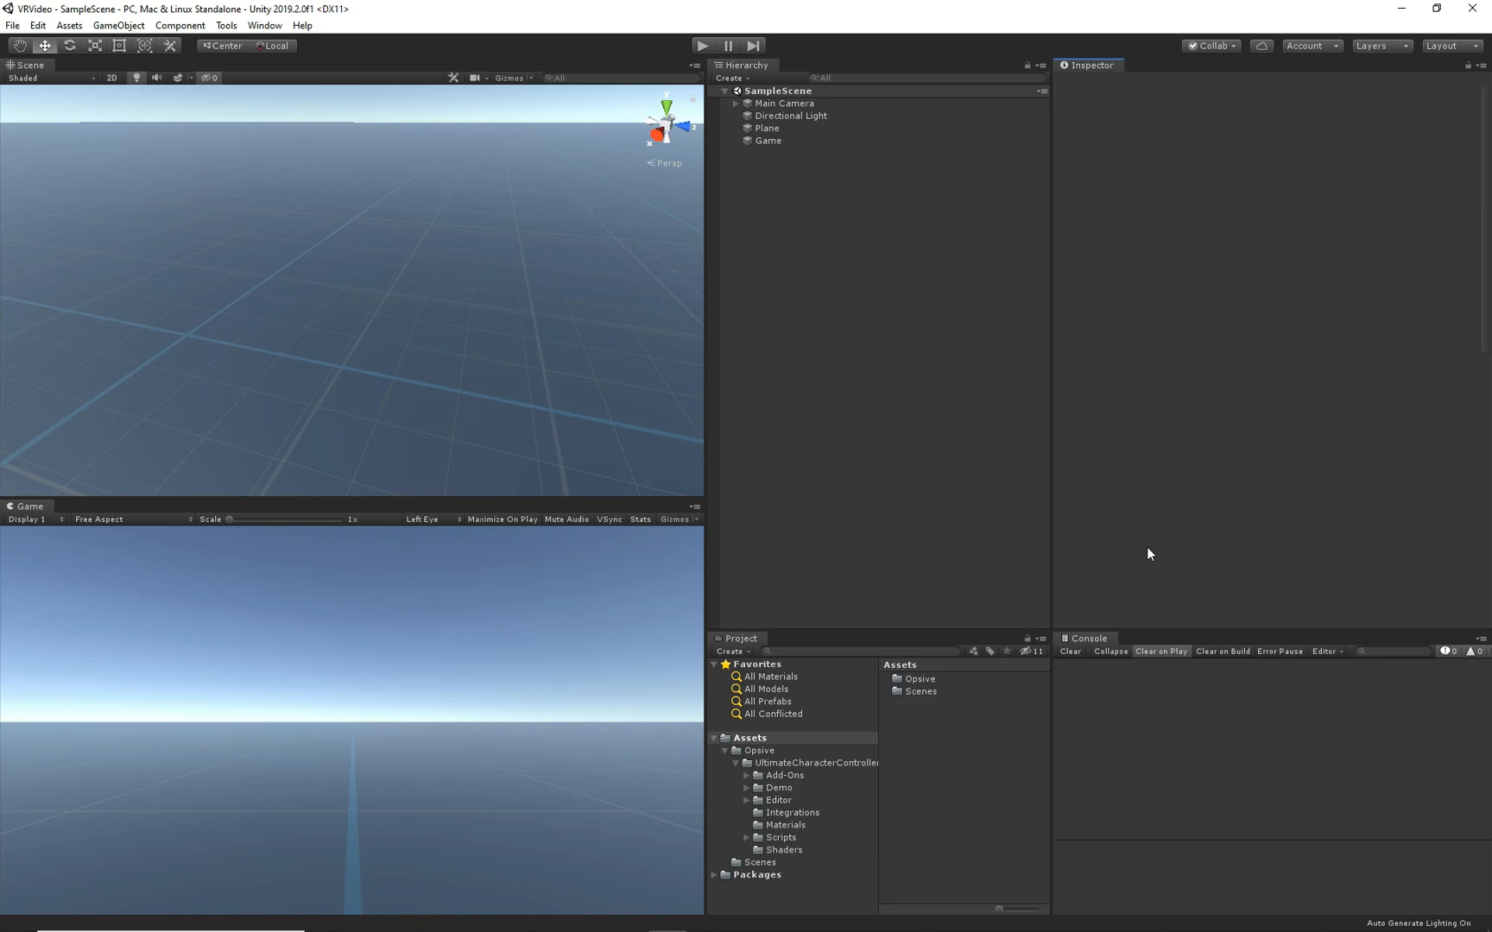
pyautogui.moveTo(449, 272)
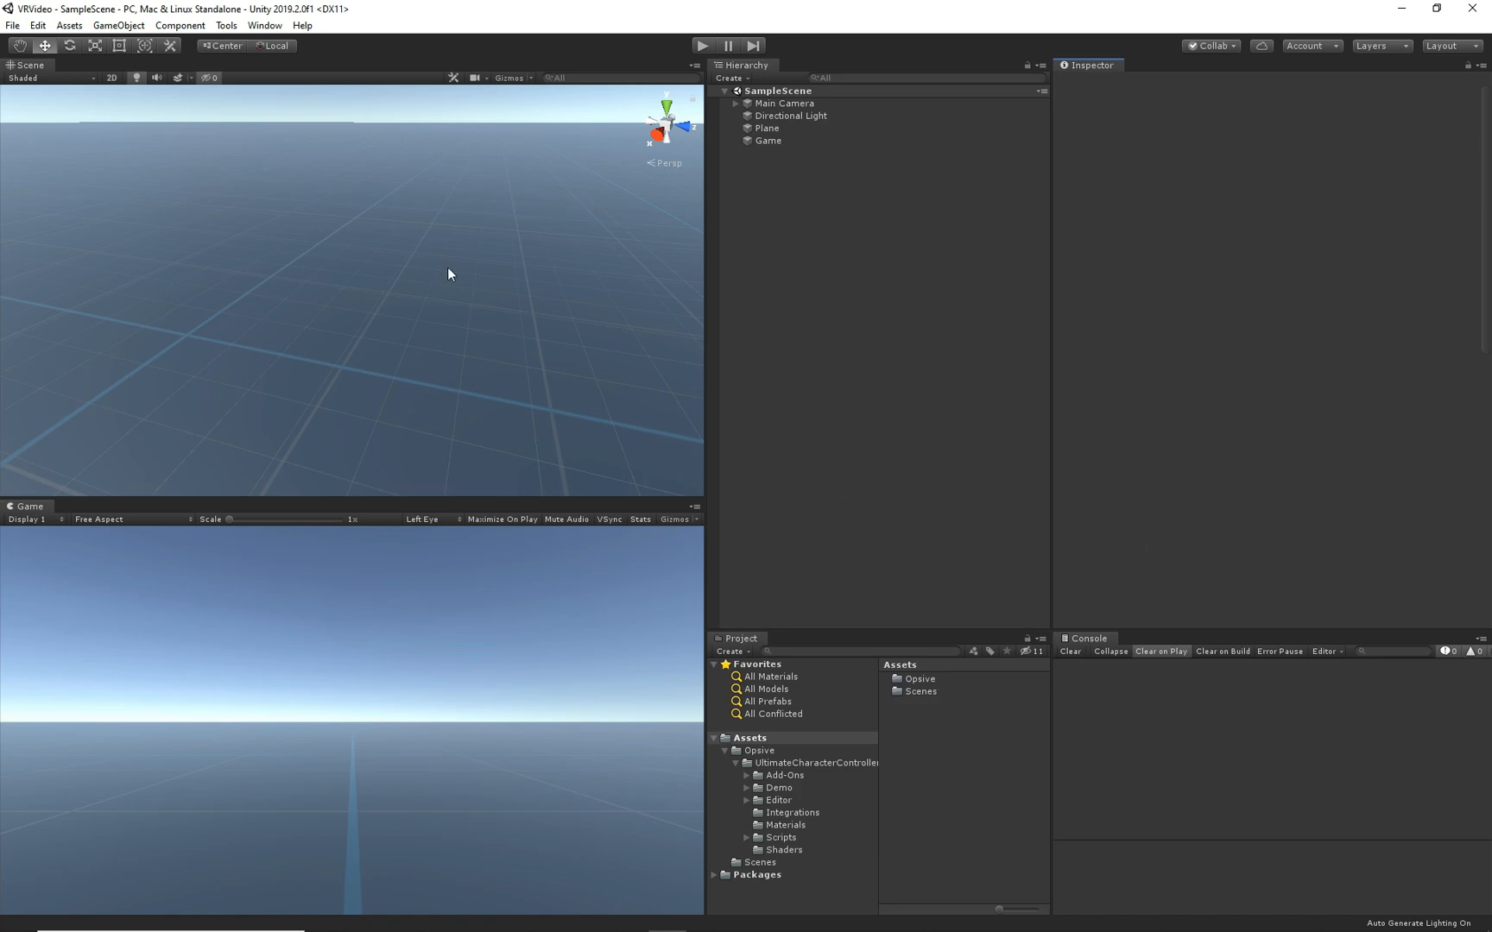
# Build a first-person combat character with Animator unticked via the Character Manager.
pyautogui.click(227, 24)
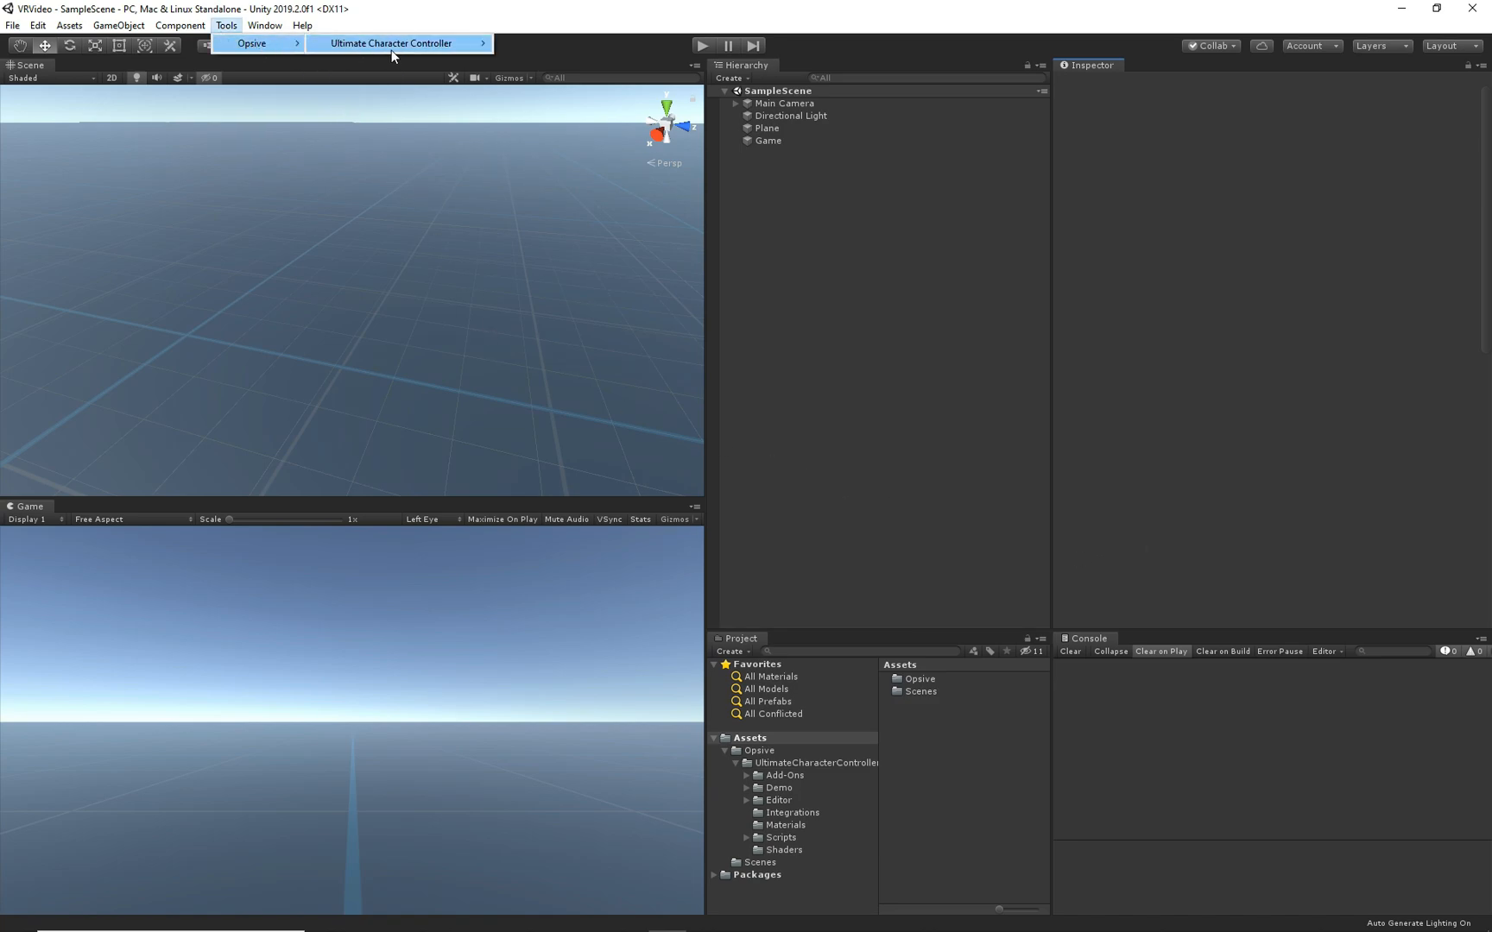
pyautogui.moveTo(398, 44)
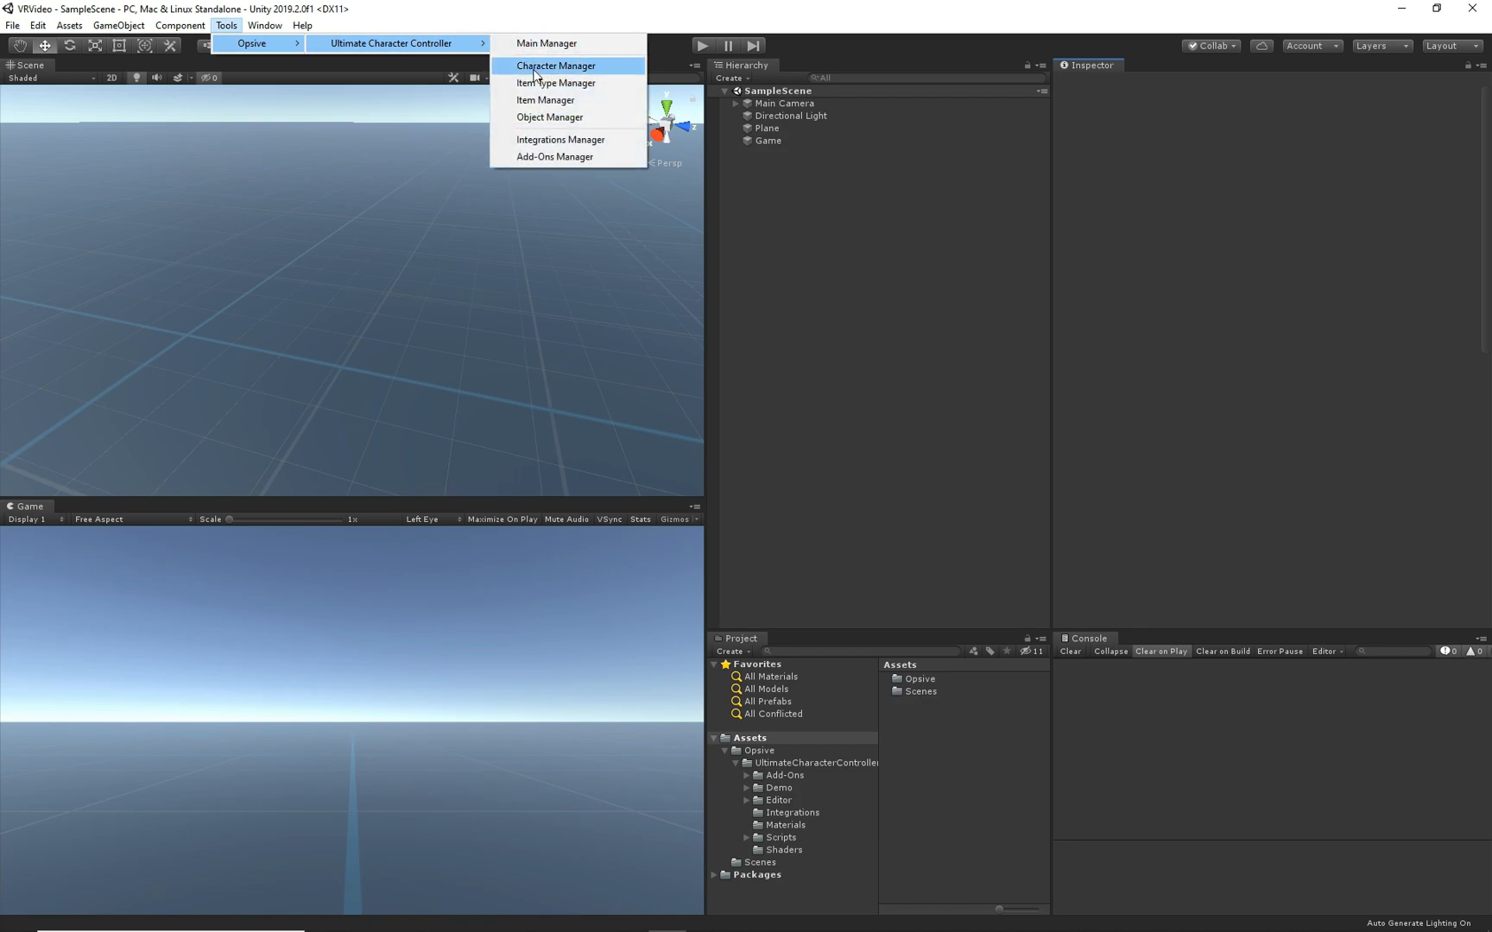
pyautogui.click(556, 65)
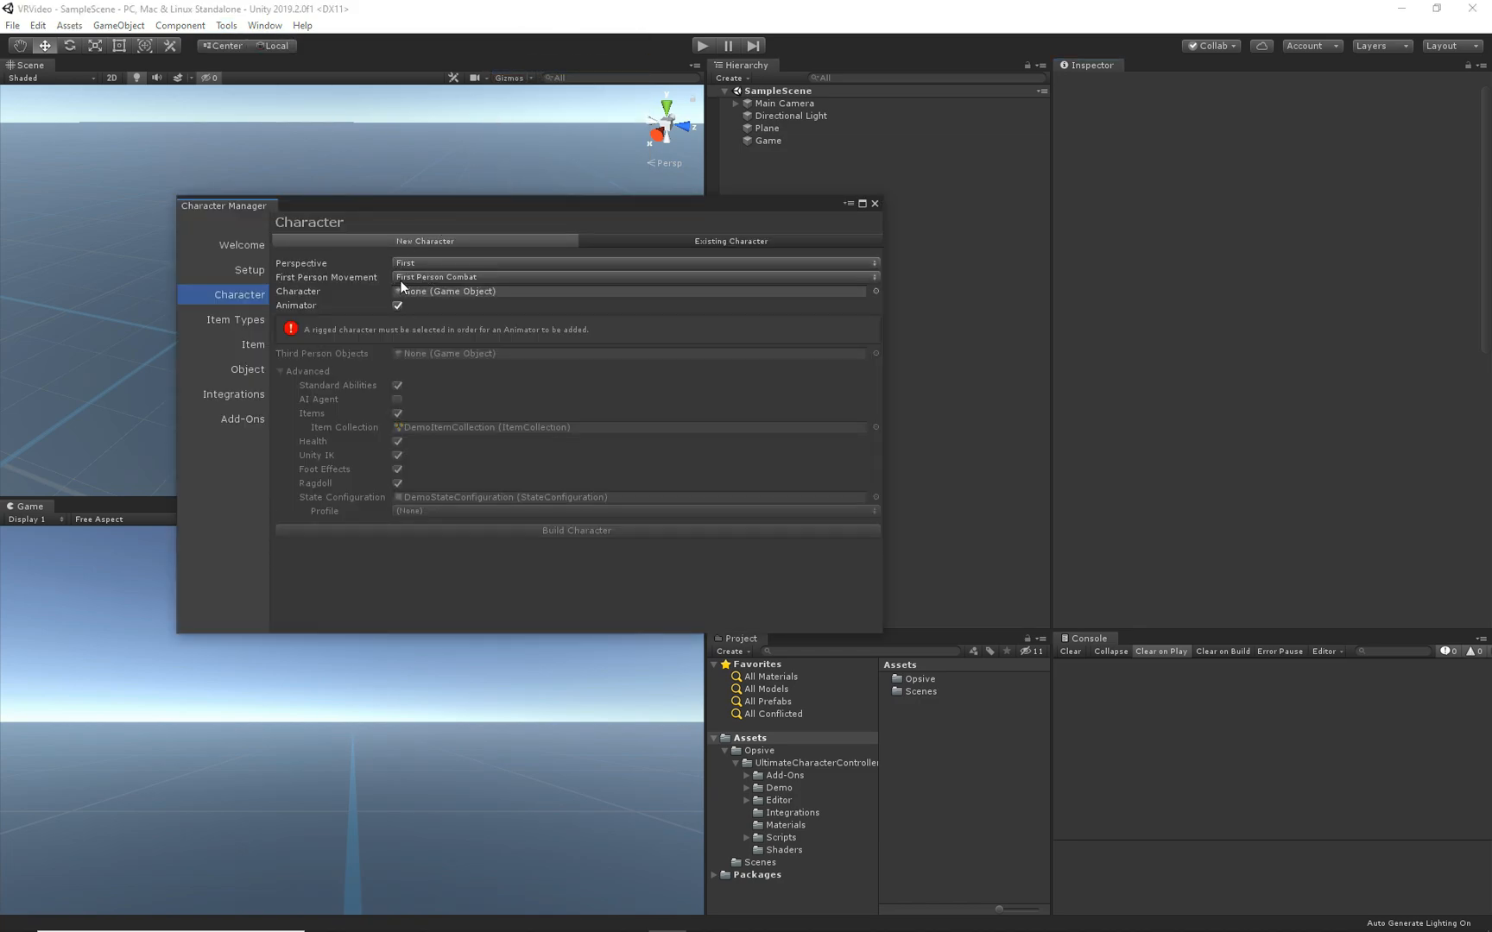
pyautogui.click(397, 306)
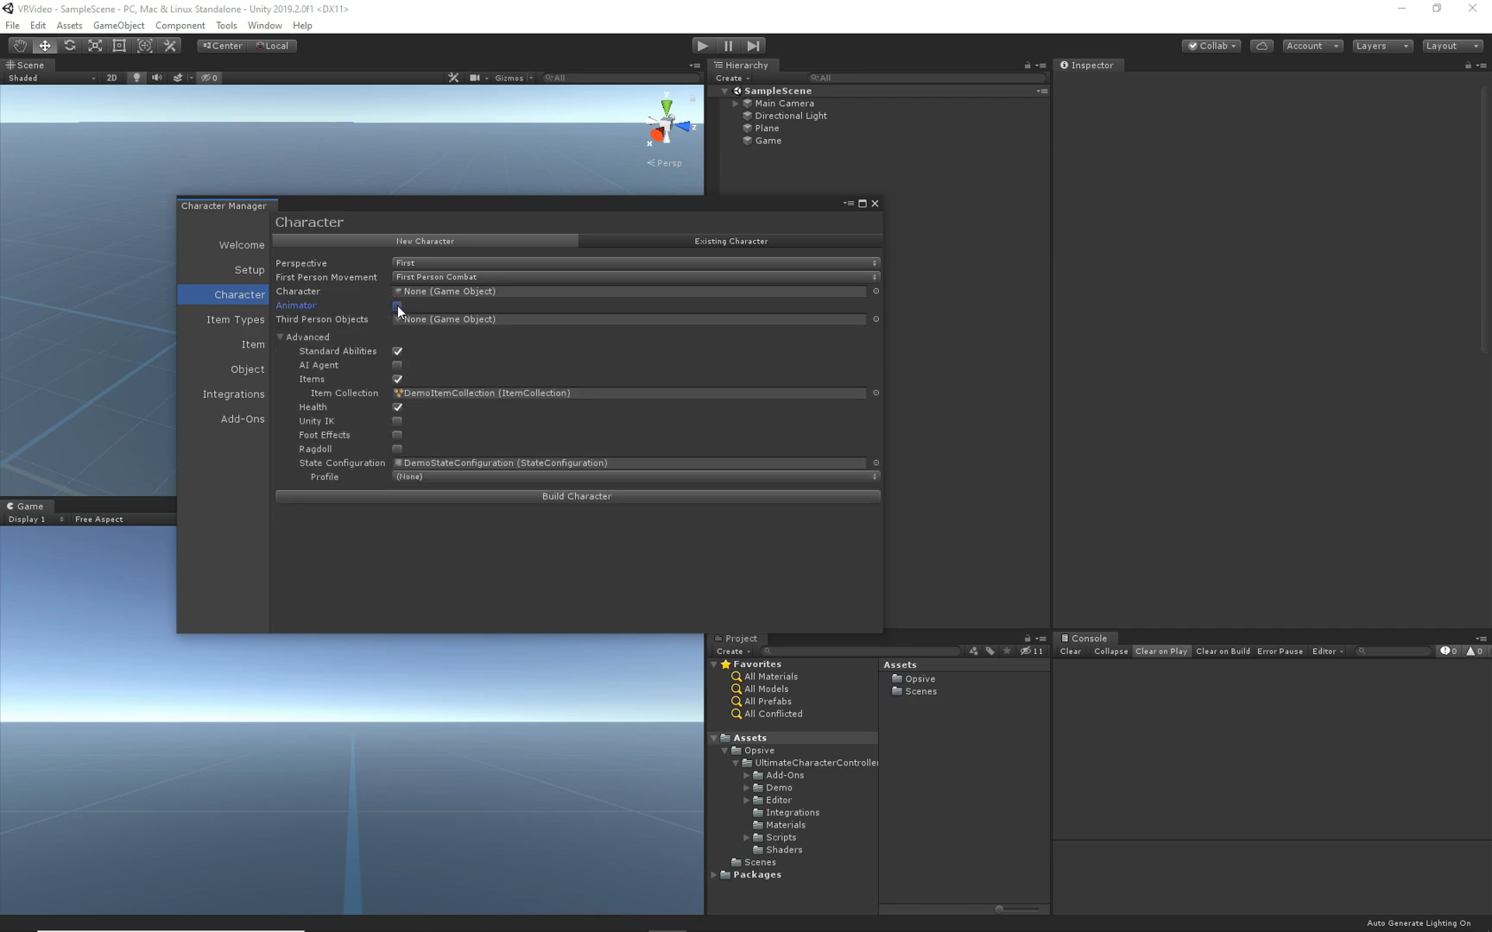
pyautogui.click(577, 497)
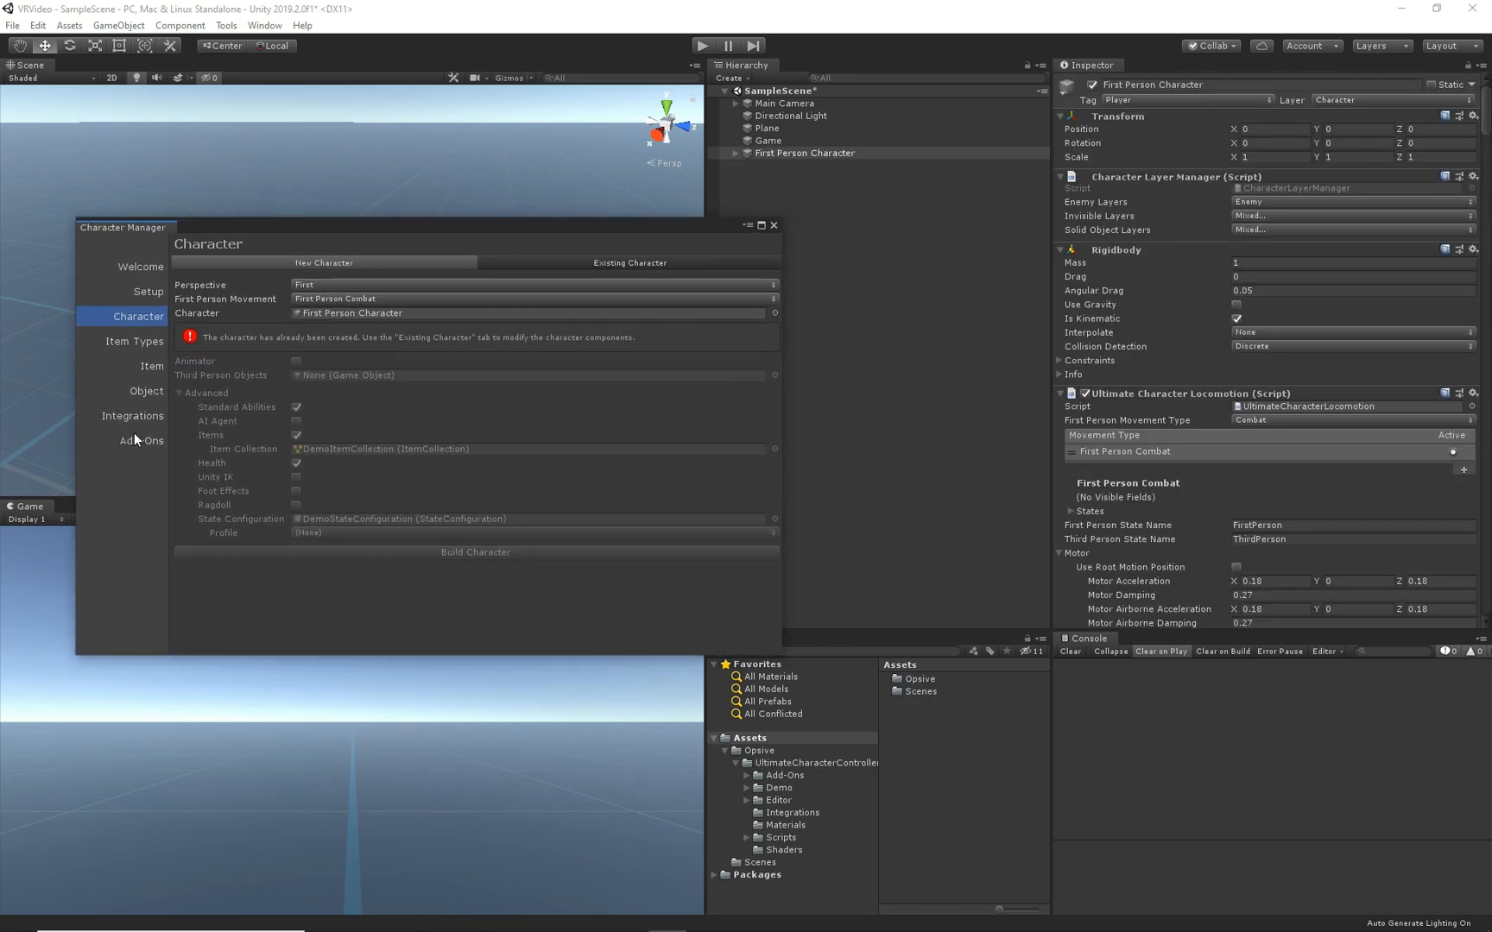
# Assign First Person Character in the VR add-on with Hand Tracking set to Two.
pyautogui.click(142, 440)
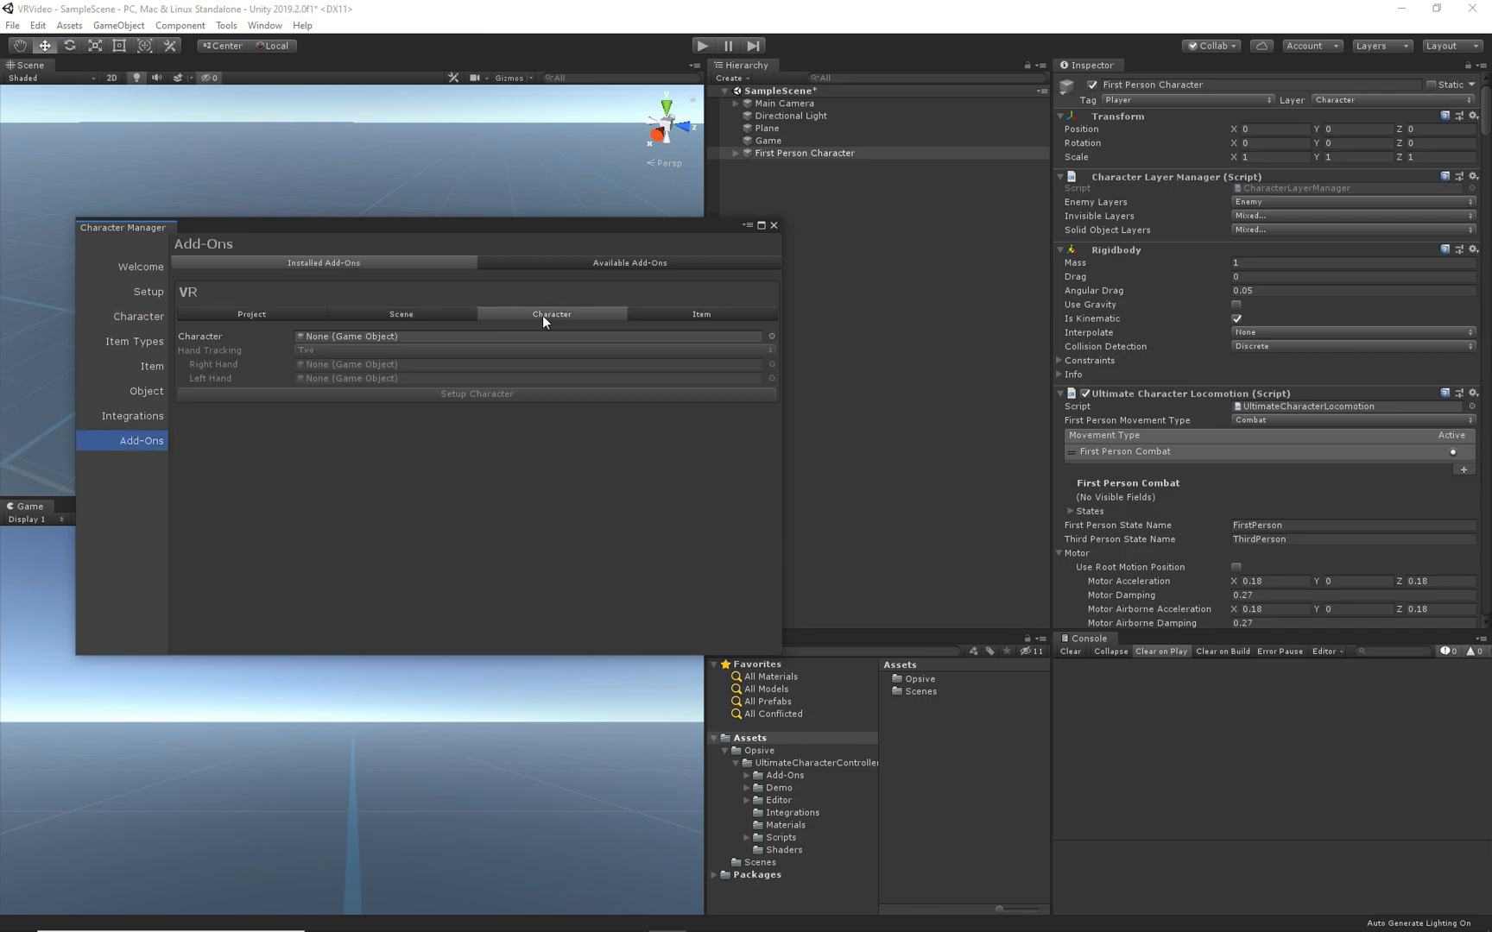
pyautogui.moveTo(535, 237)
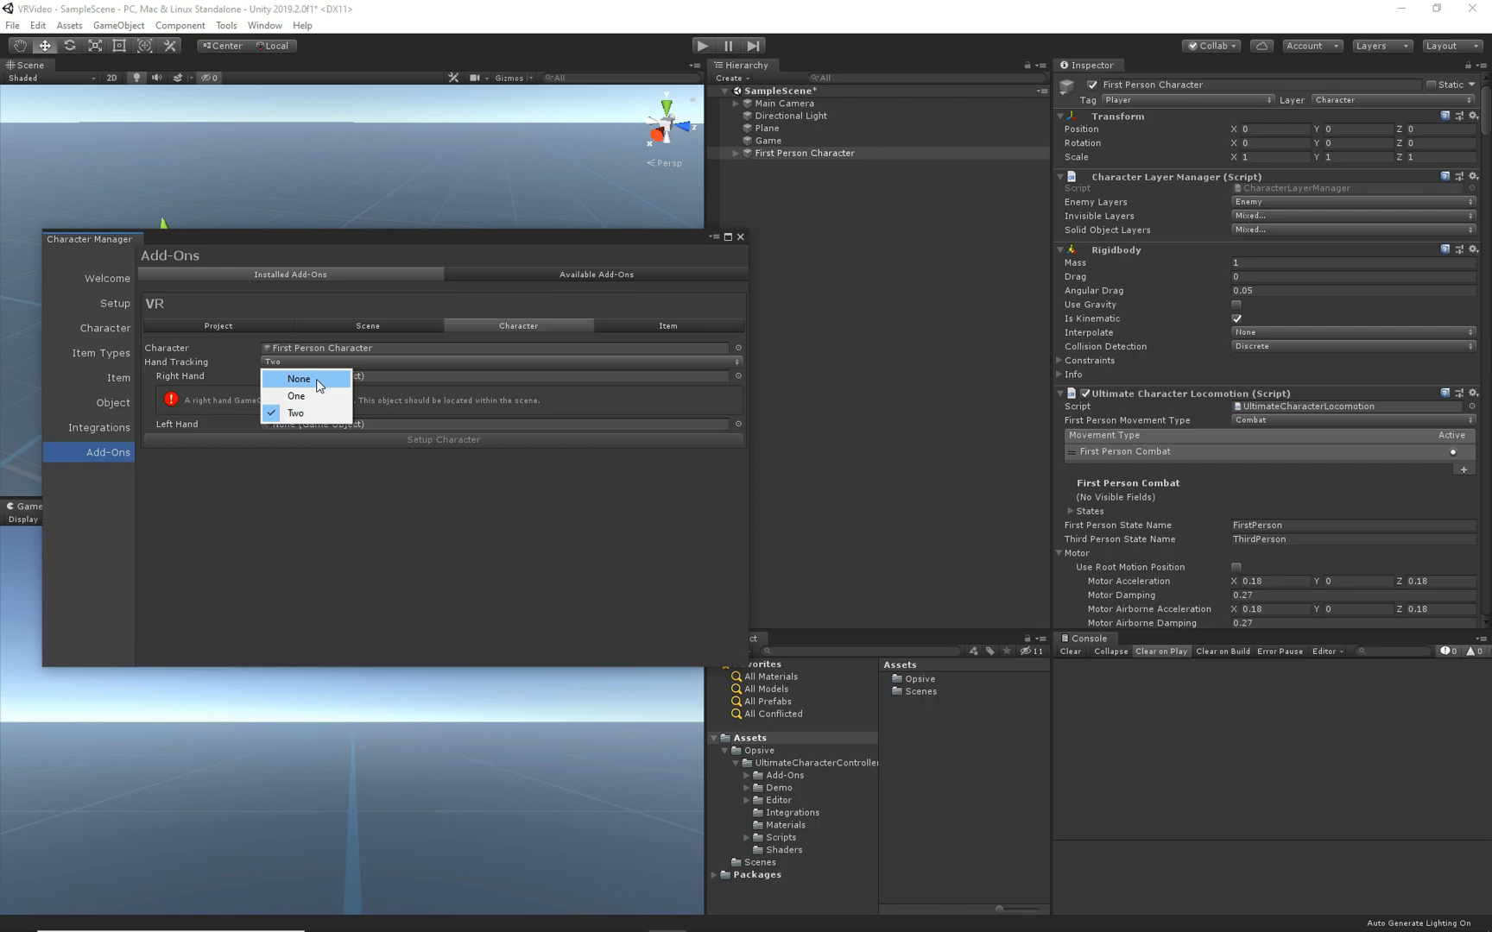
pyautogui.moveTo(411, 520)
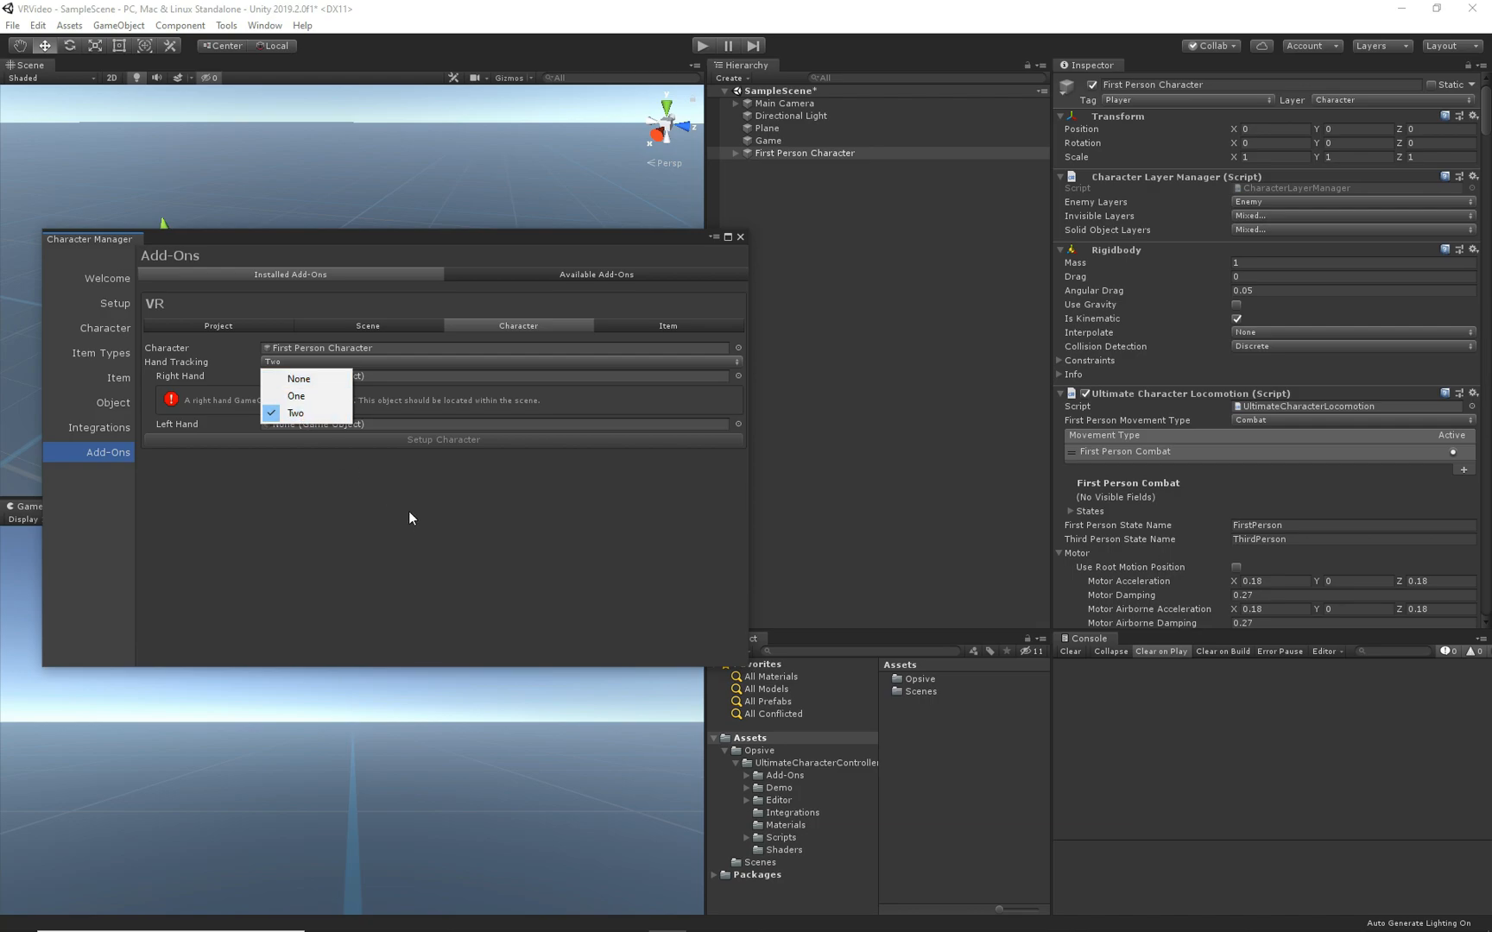
pyautogui.click(295, 413)
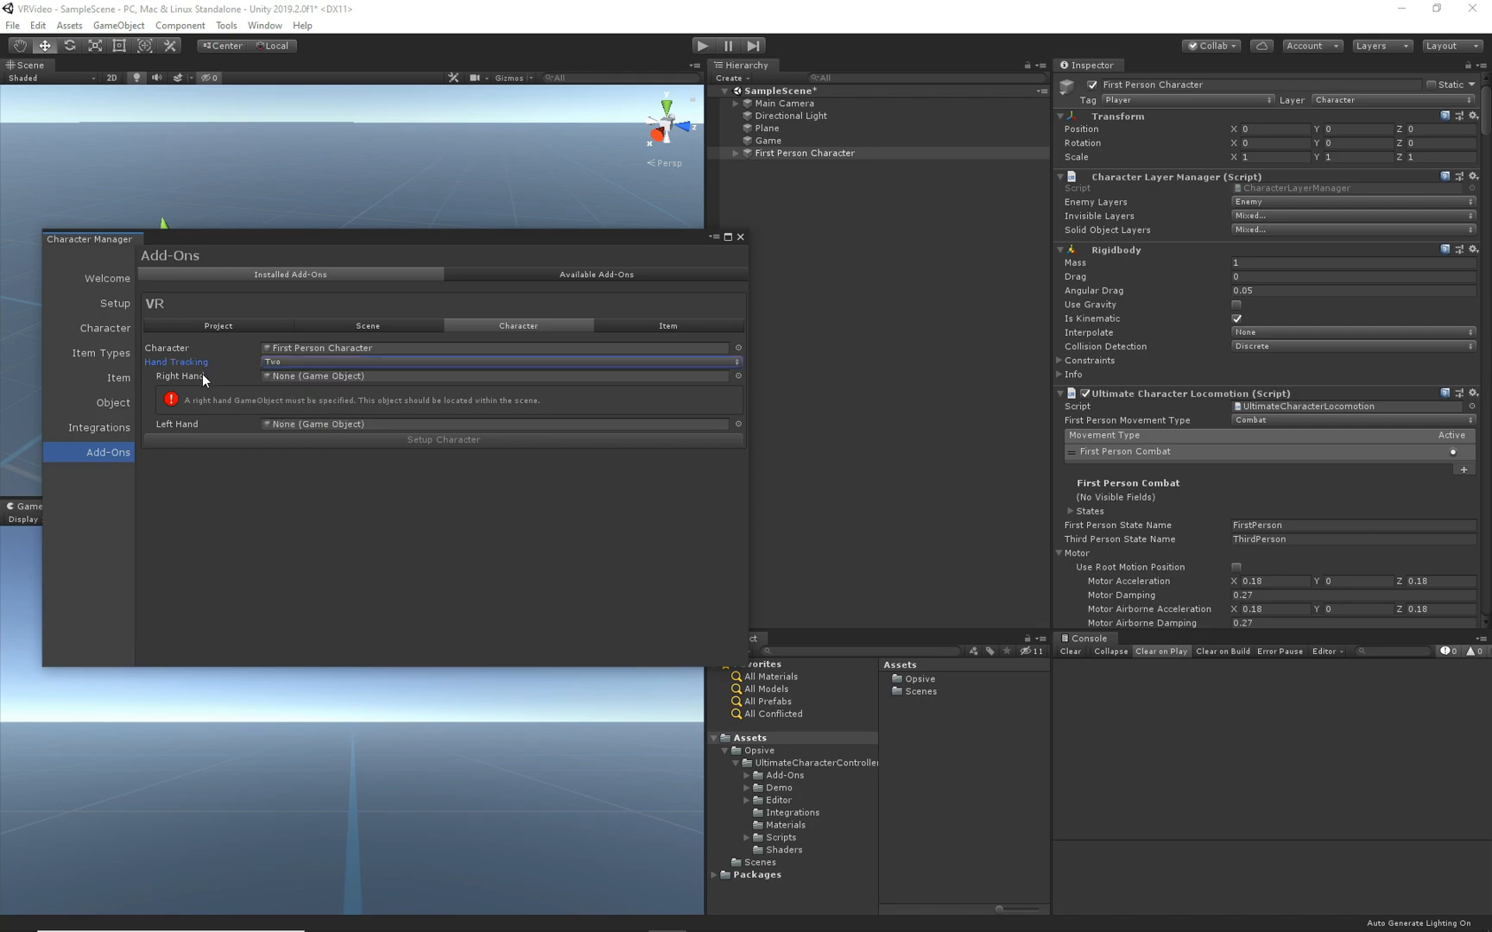
pyautogui.moveTo(197, 423)
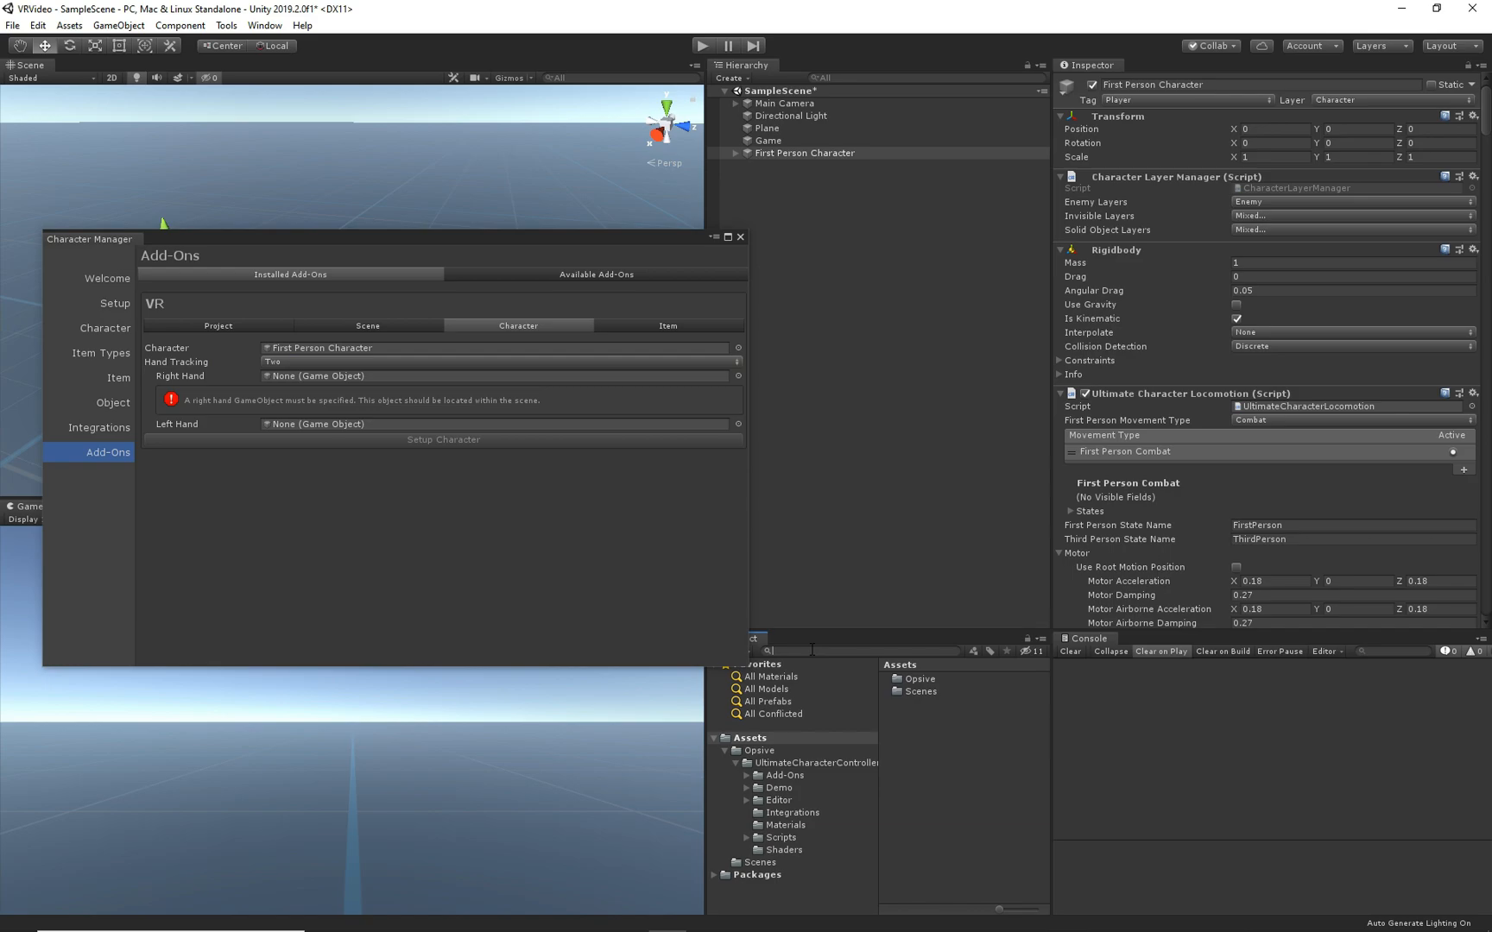
# Find the Nolan hand models via 'hand' search and place NolanLeftHand and NolanRightHand in the Hierarchy.
pyautogui.write('hand')
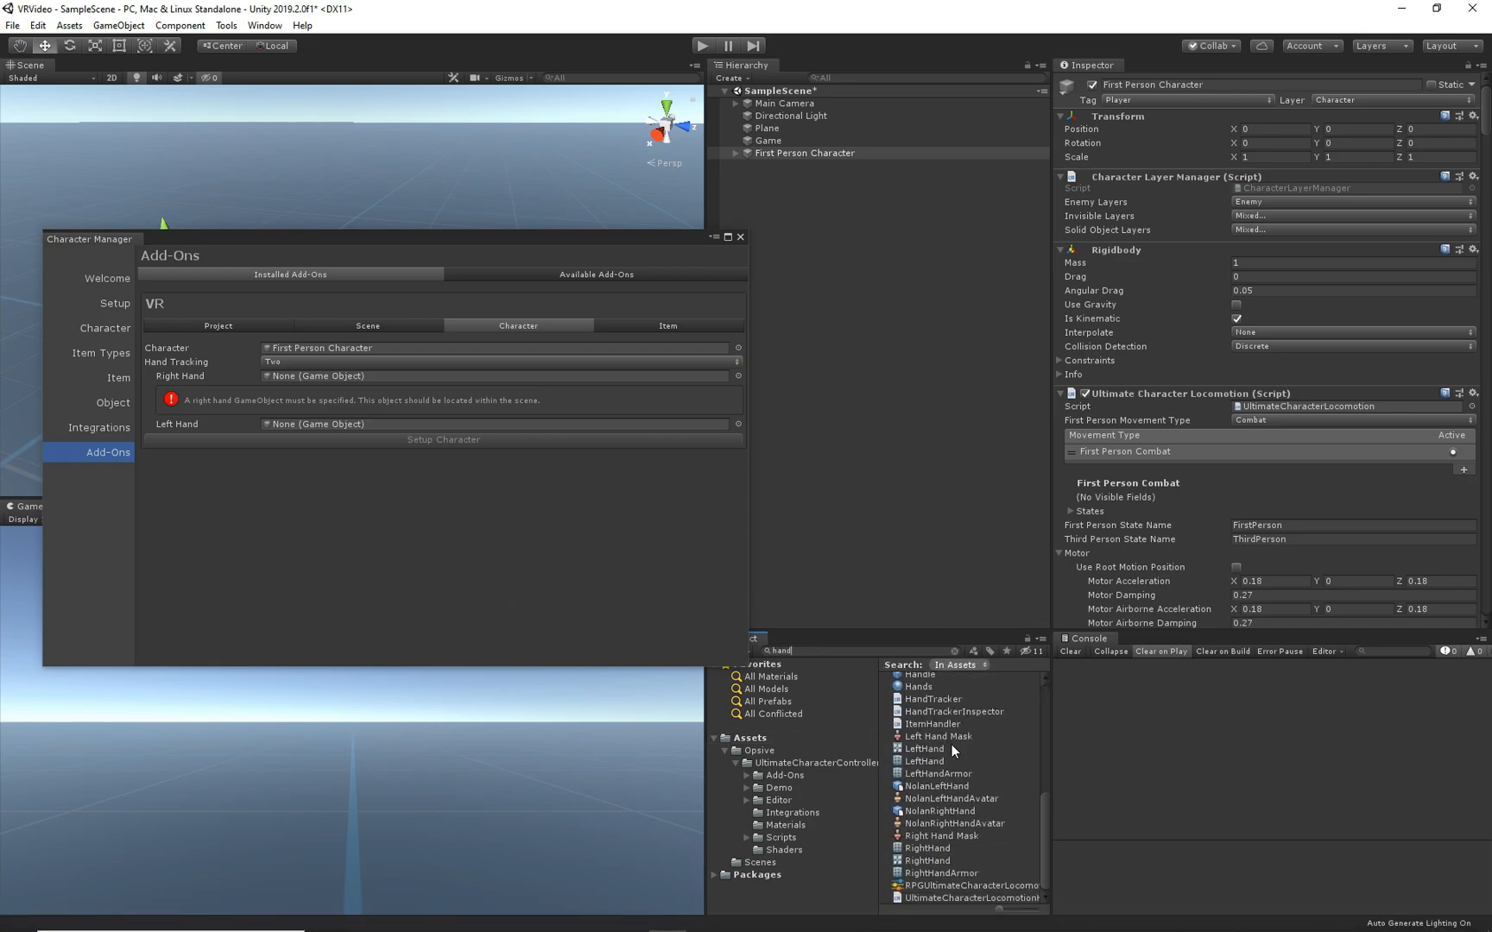
pyautogui.click(936, 785)
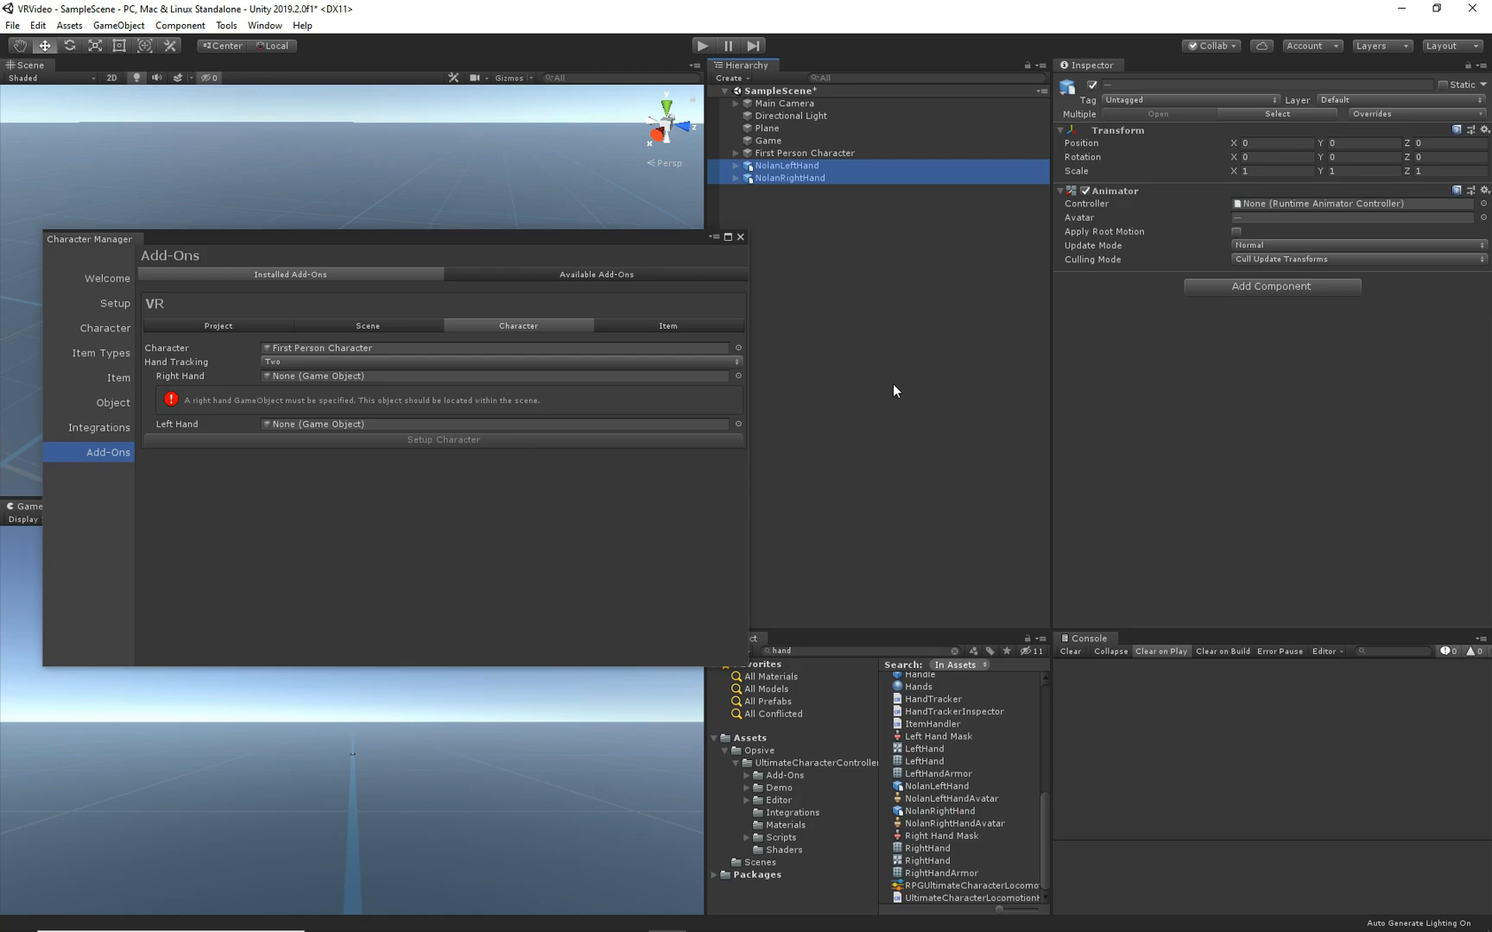
pyautogui.moveTo(90, 238); pyautogui.dragTo(749, 292)
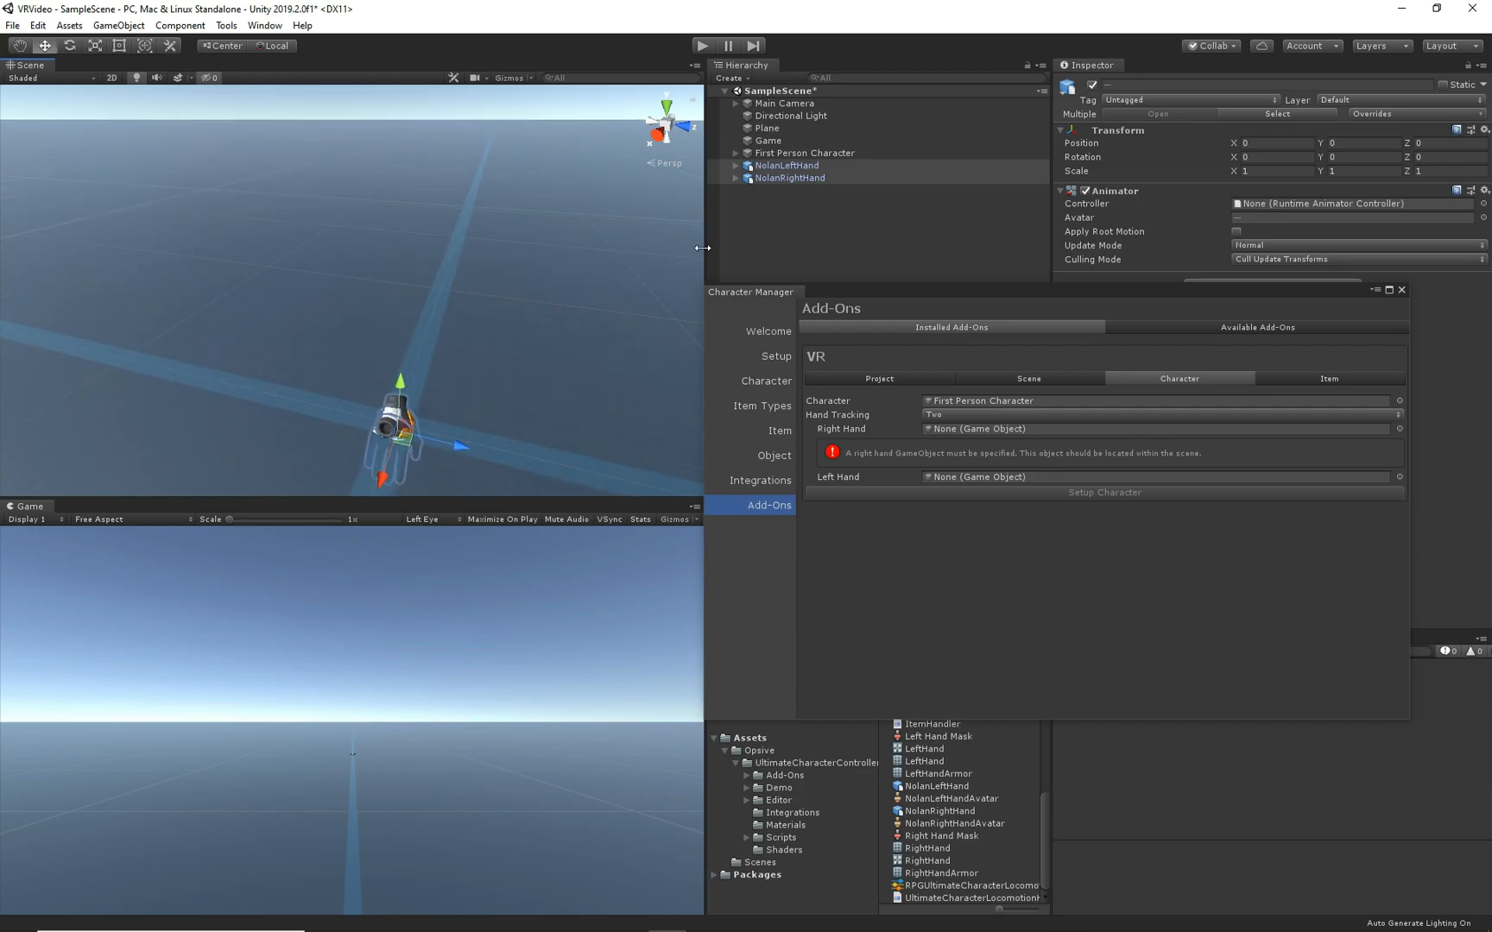
pyautogui.click(788, 166)
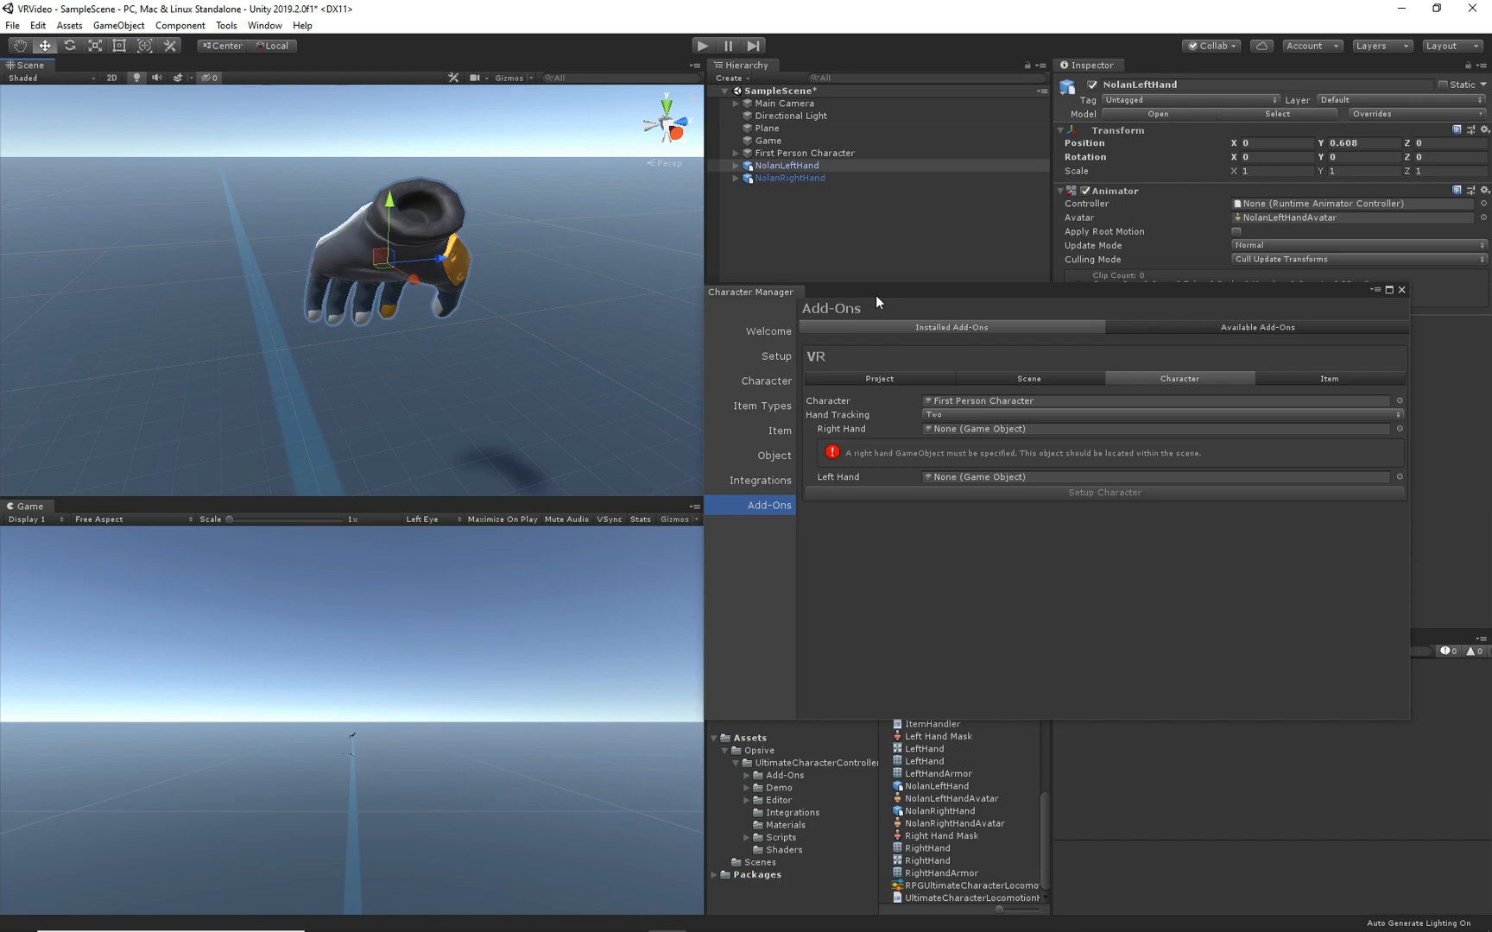
pyautogui.moveTo(929, 298)
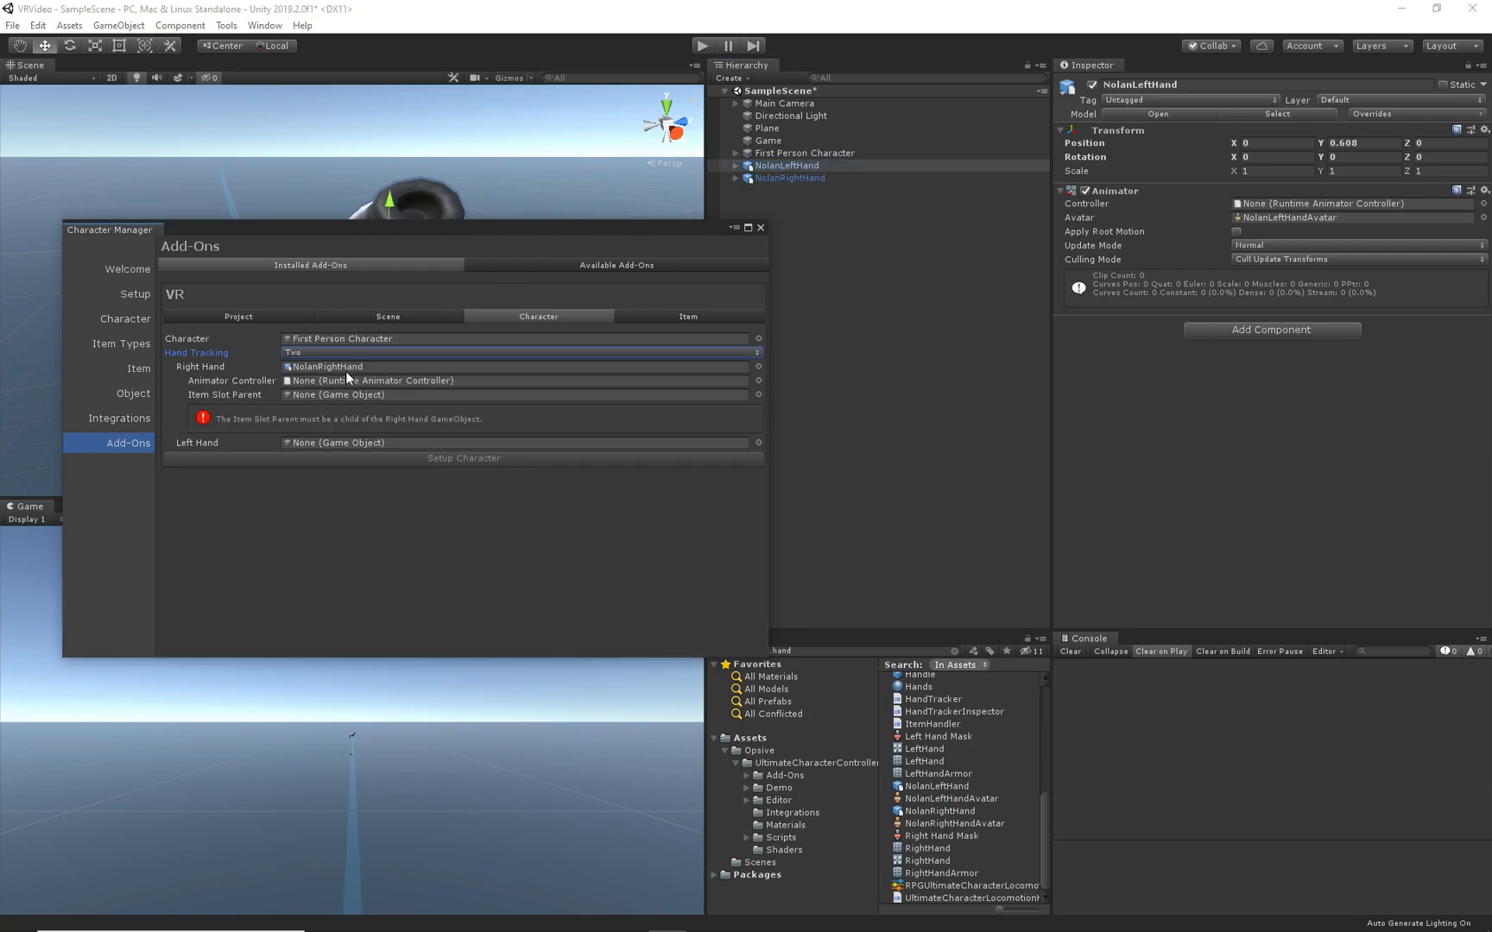
pyautogui.moveTo(760, 384)
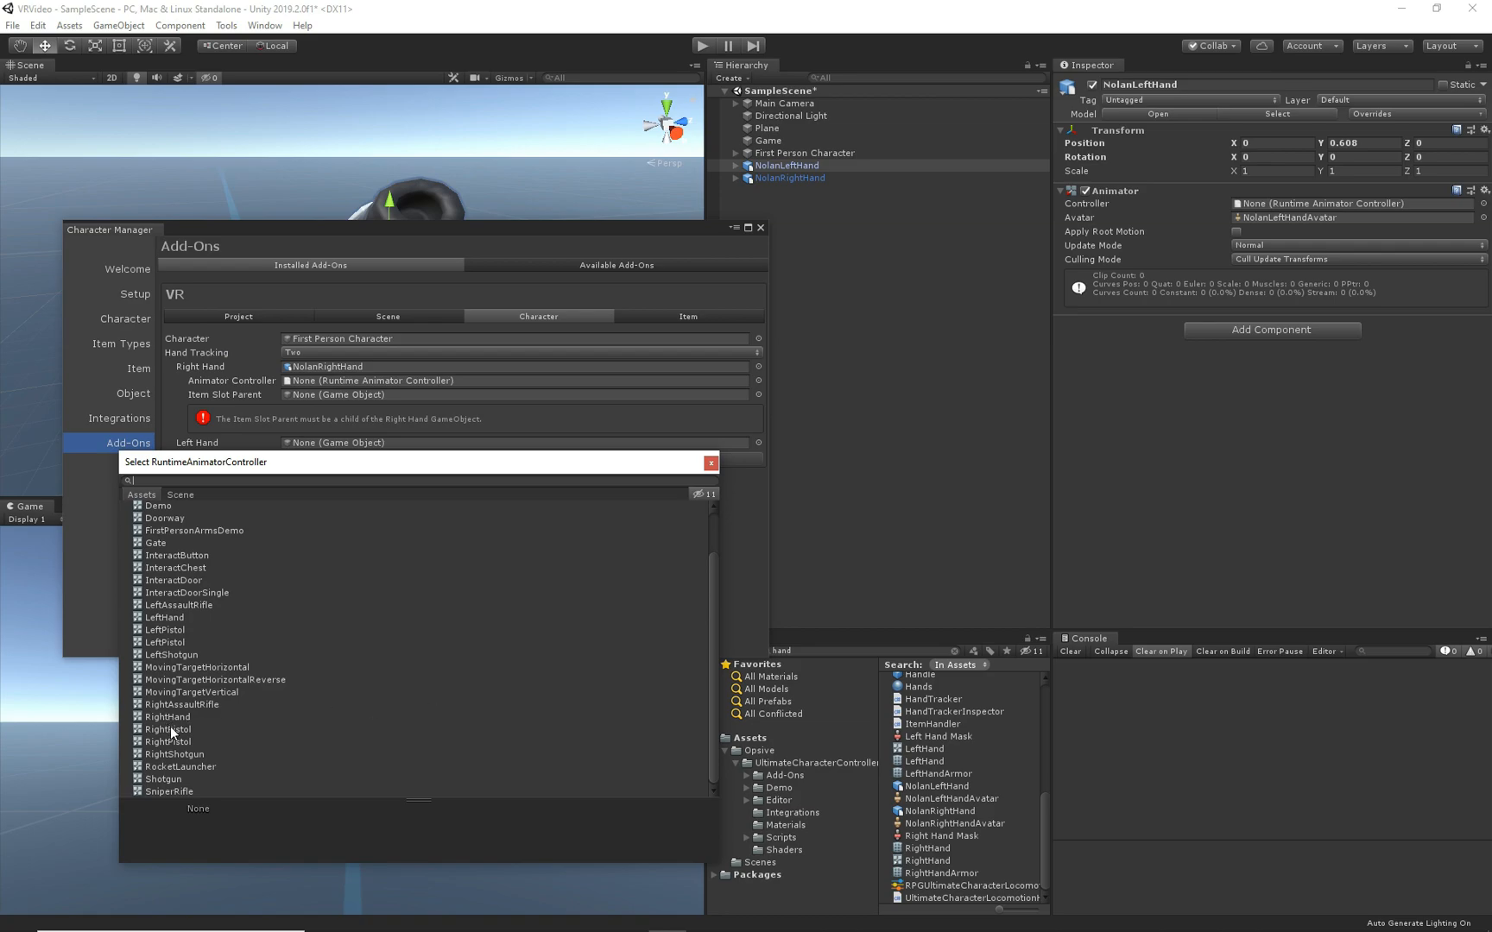
# Give NolanRightHand the RightHand controller and expose its rig bones for the ORG-hand_R slot parent.
pyautogui.click(168, 717)
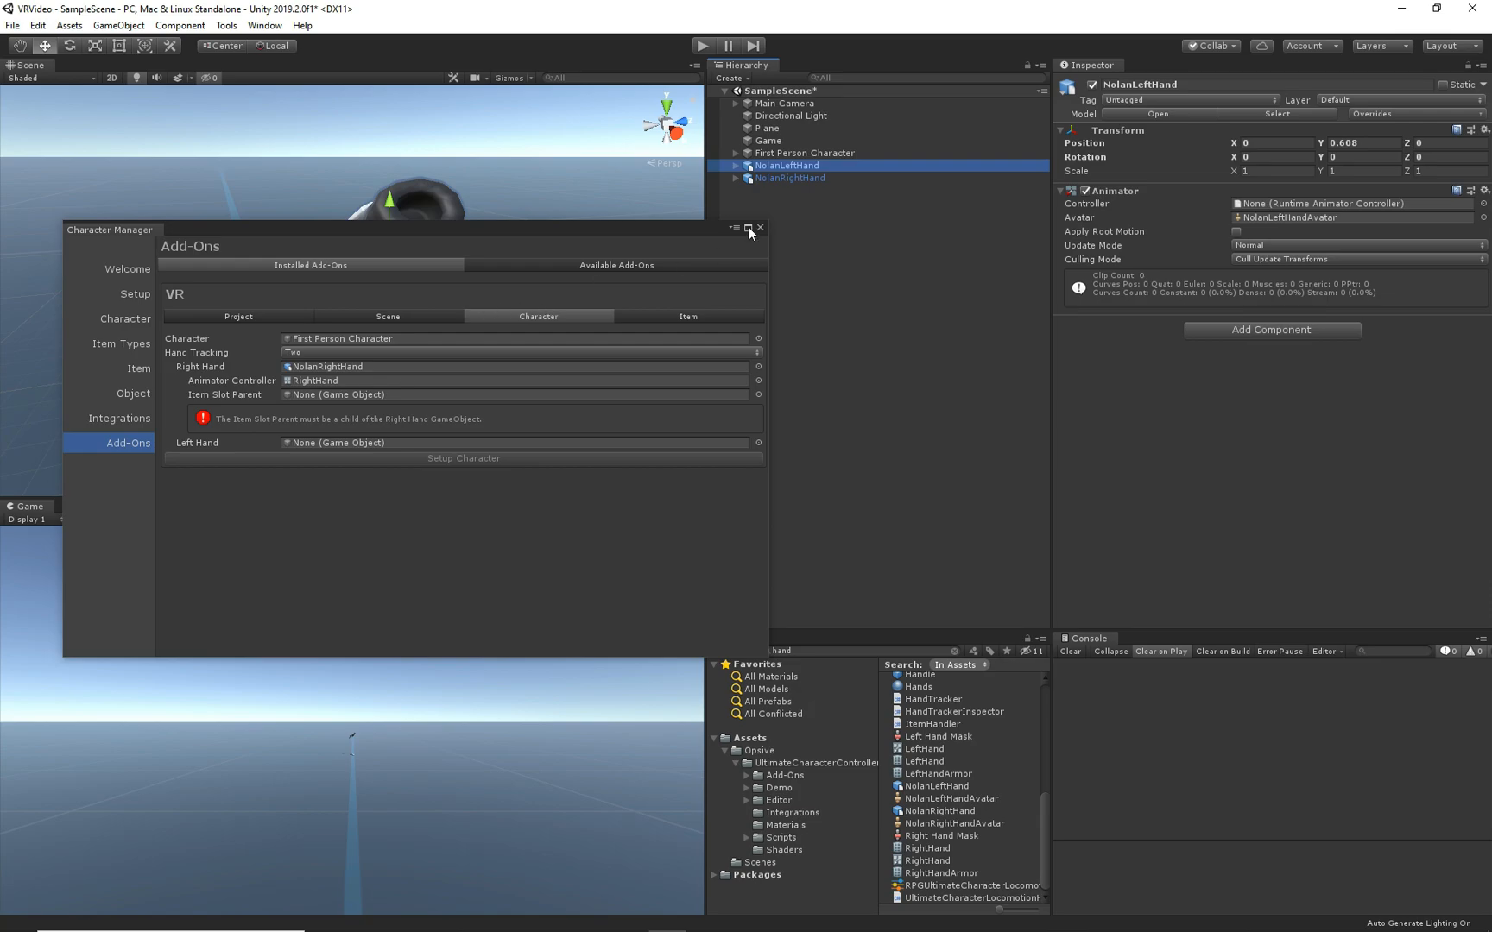
pyautogui.click(738, 178)
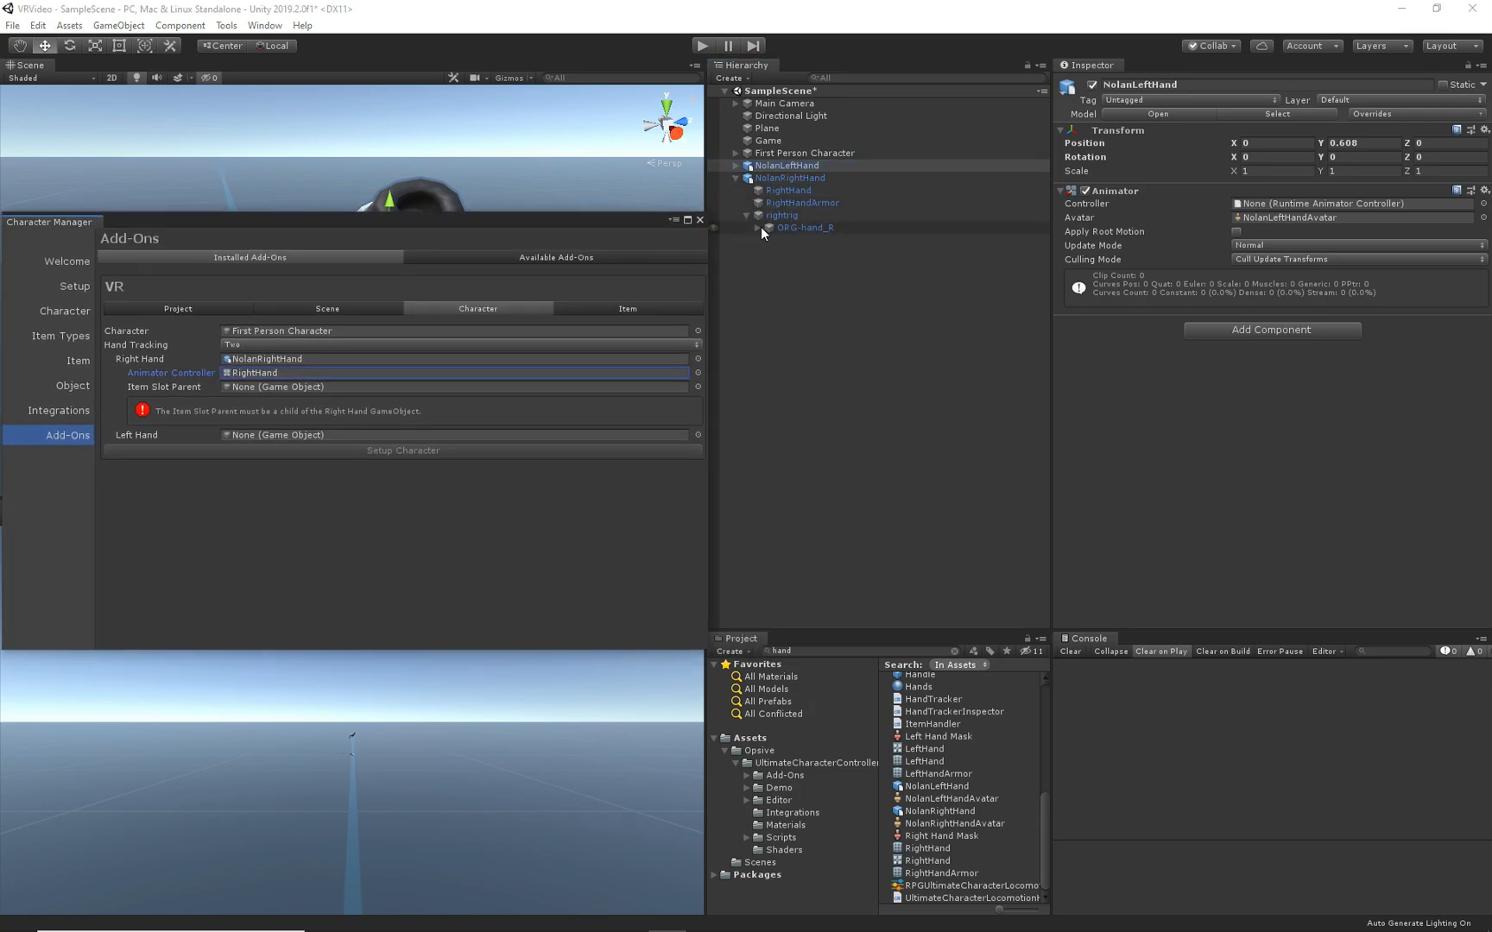
pyautogui.click(760, 227)
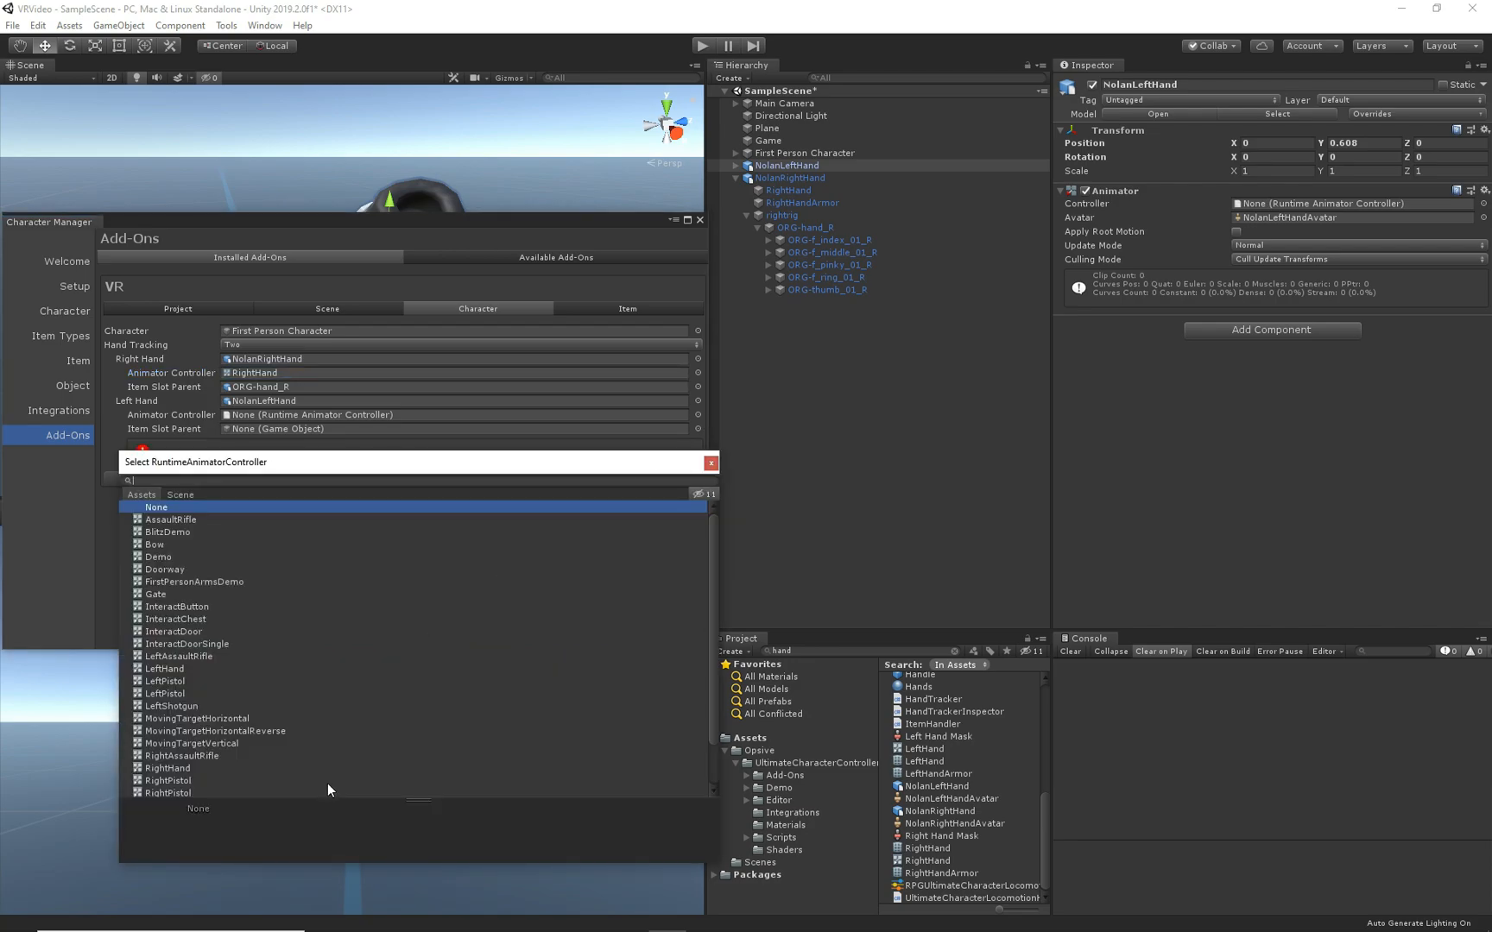
# Set the left hand to the LeftHand controller with ORG-hand_L slot parent and run Setup Character.
pyautogui.click(164, 668)
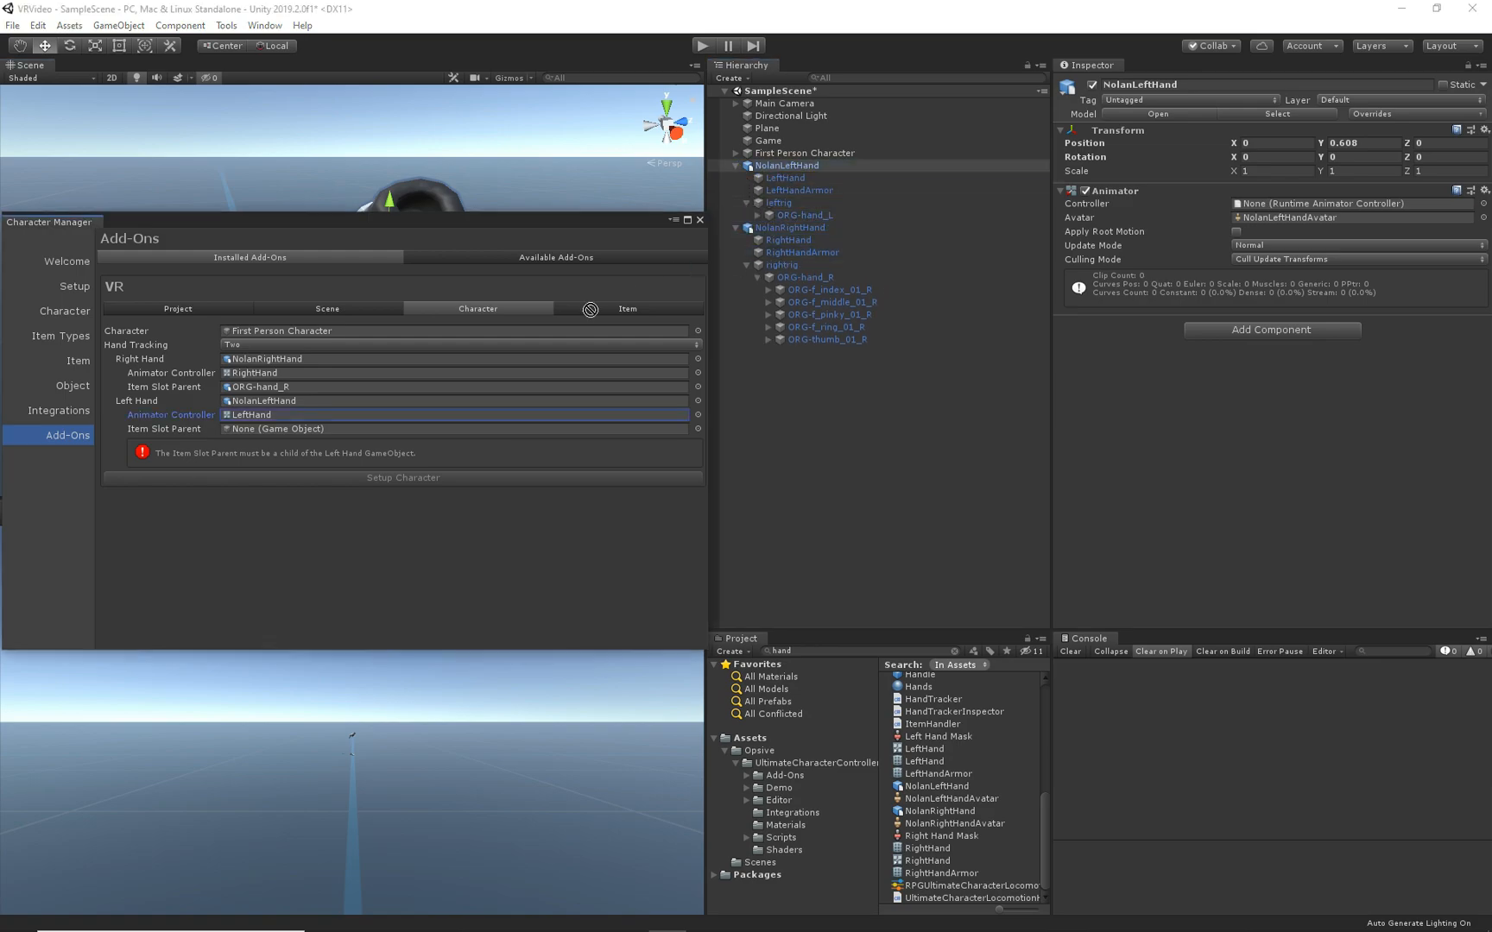
pyautogui.click(461, 429)
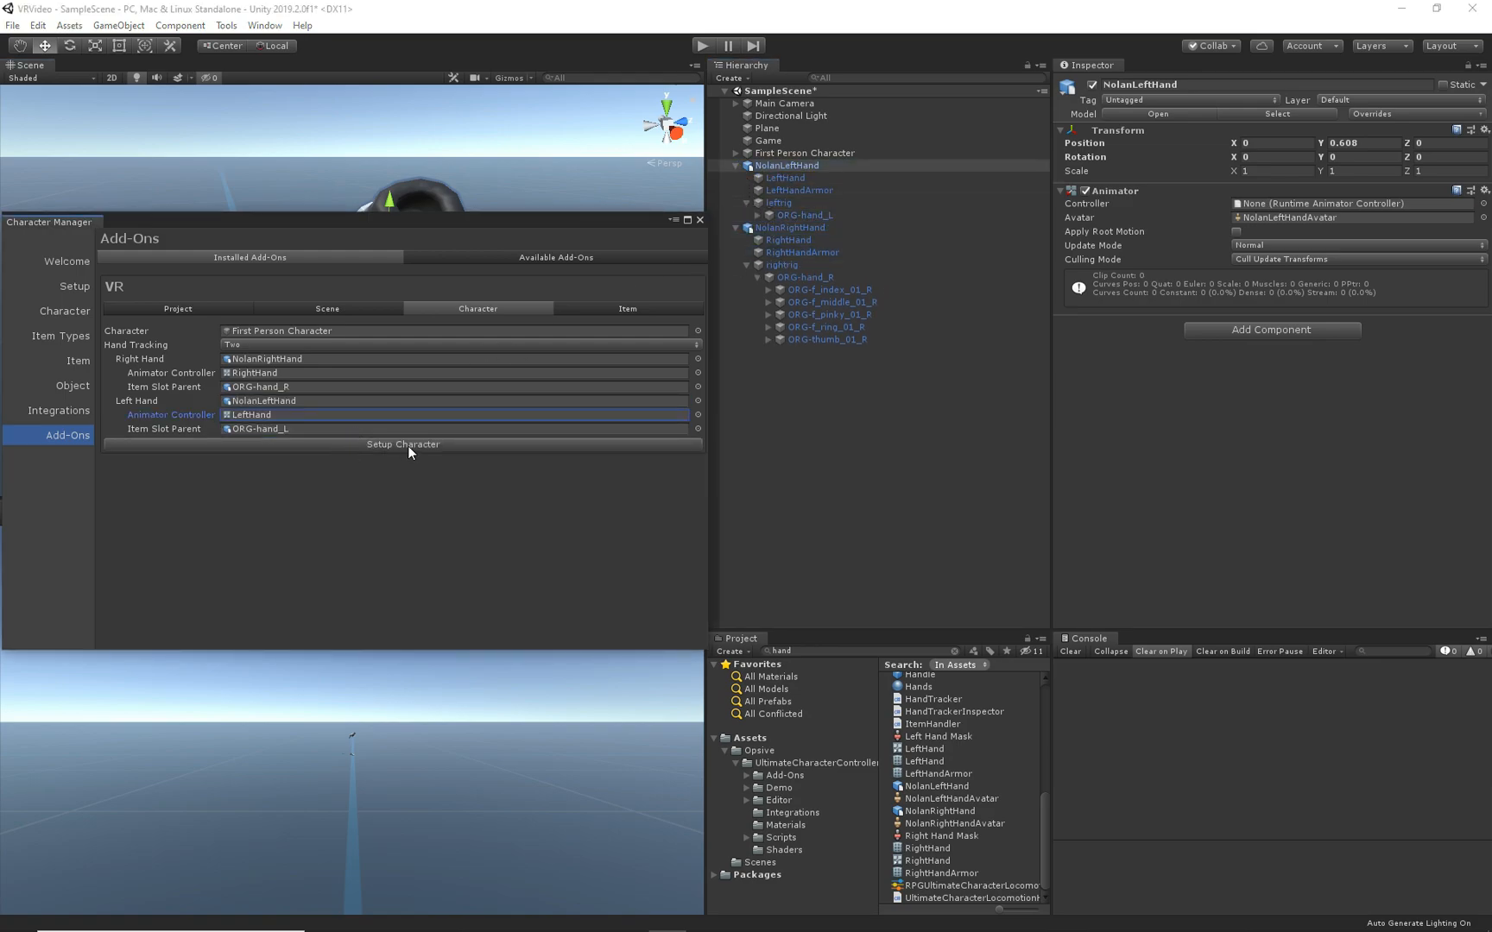
pyautogui.click(403, 444)
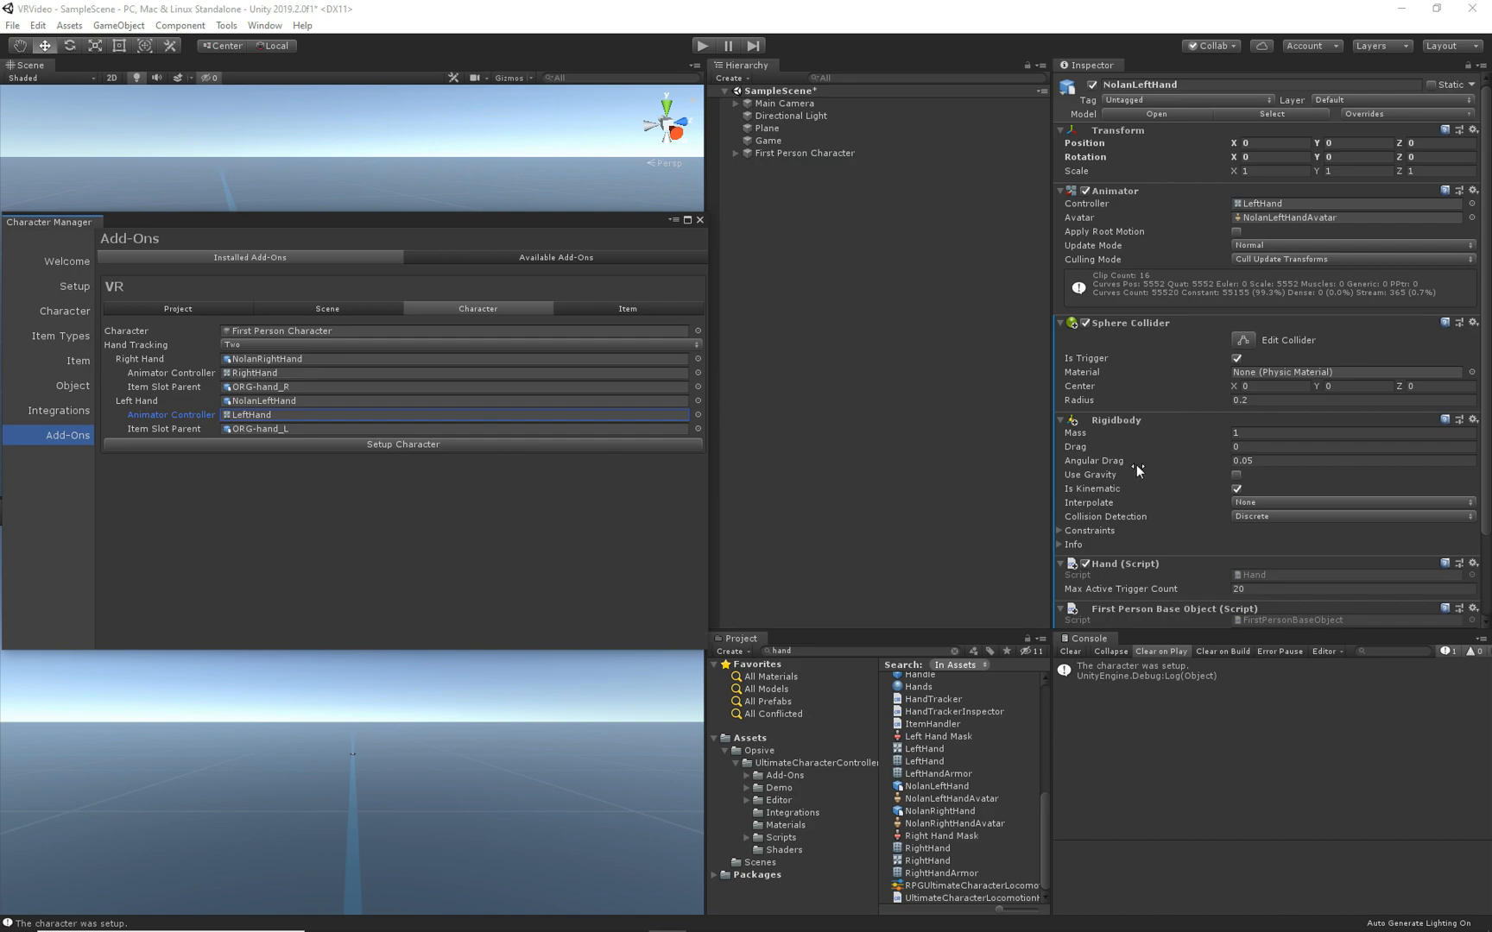
# Review First Person Character's VR movement type and abilities, then close the Character Manager.
pyautogui.click(804, 152)
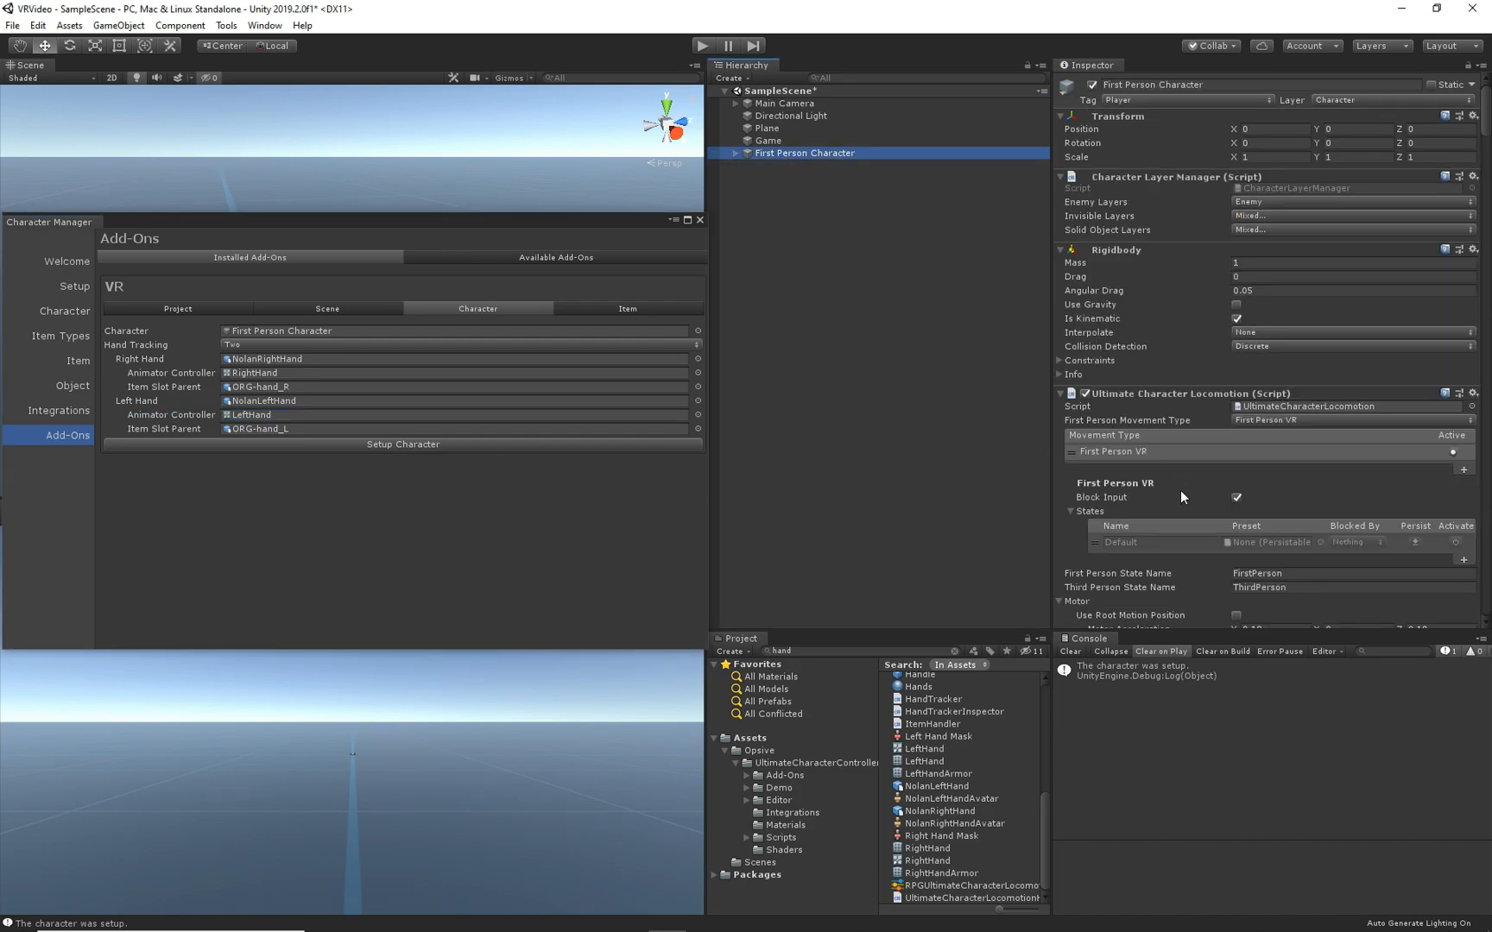
pyautogui.scroll(-3)
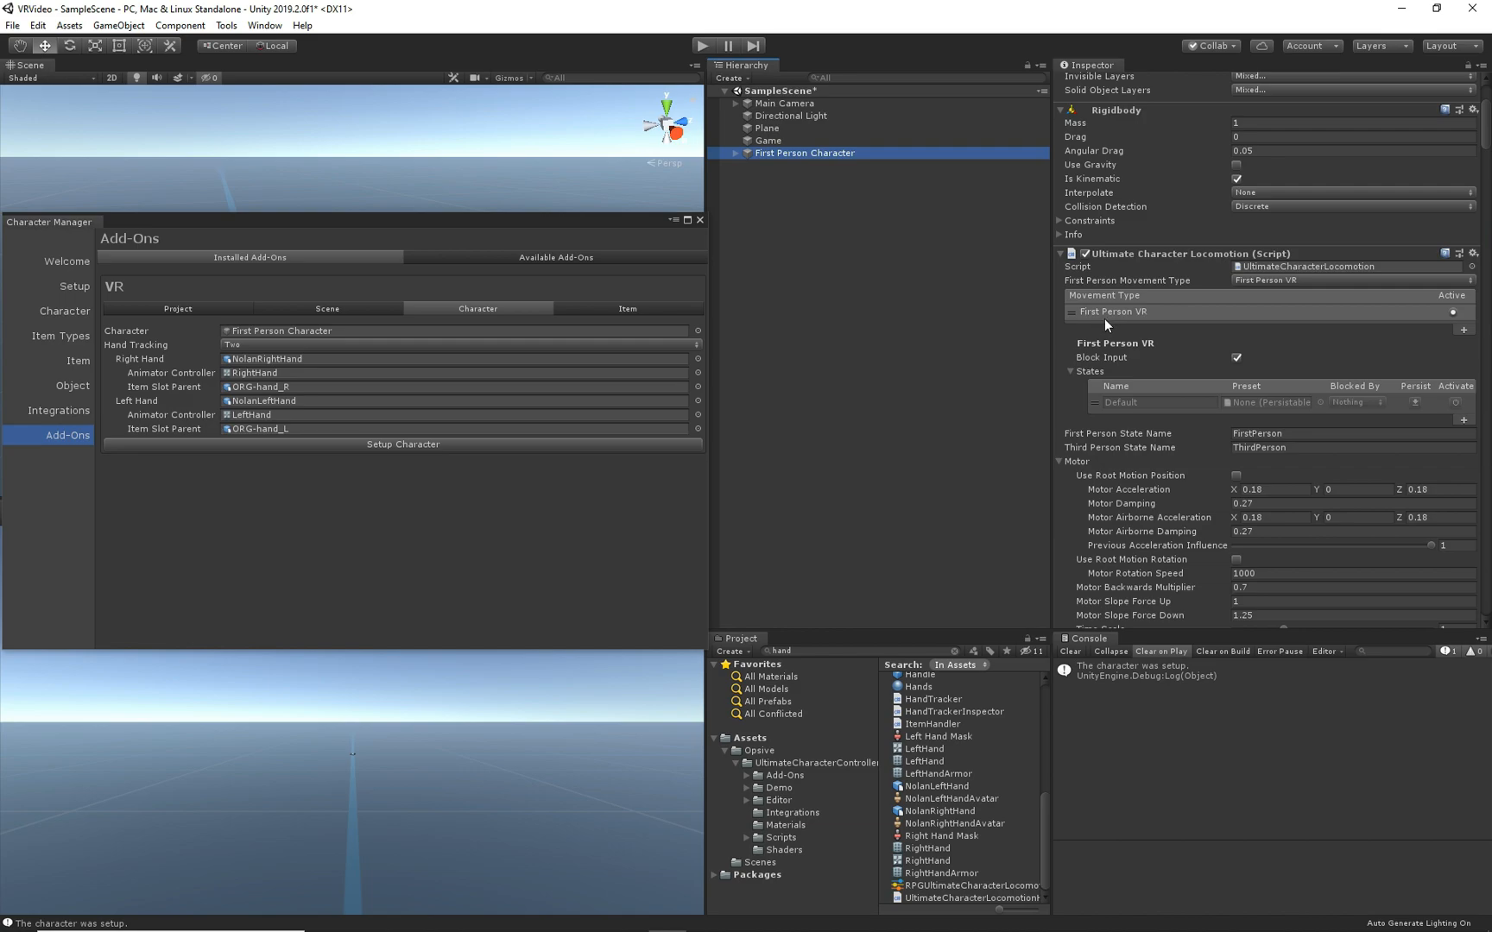
pyautogui.scroll(-3)
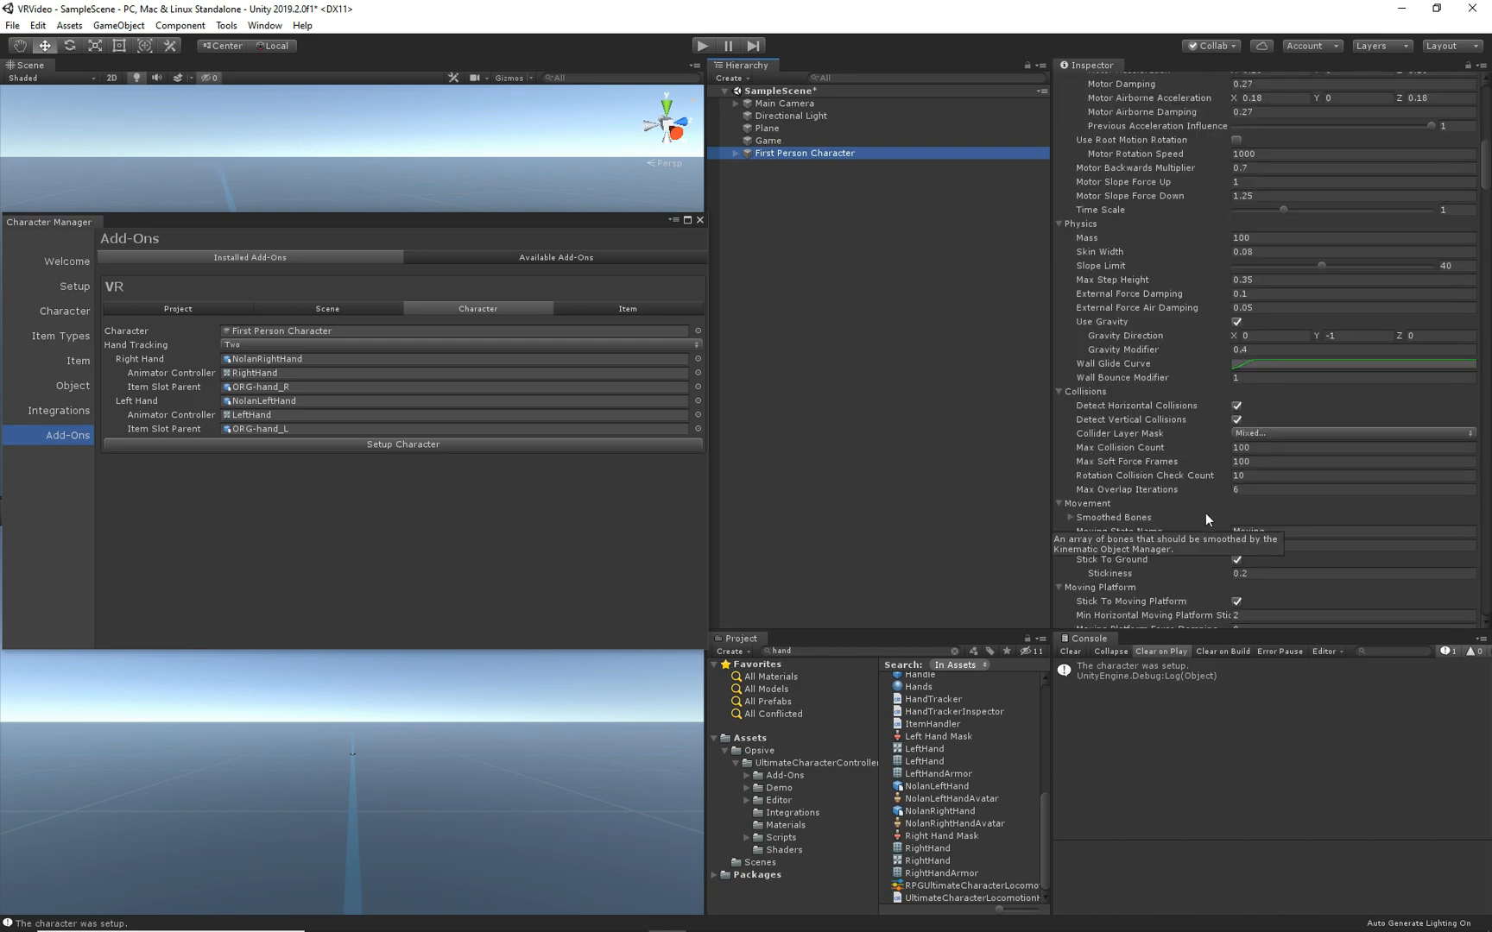
pyautogui.scroll(-3)
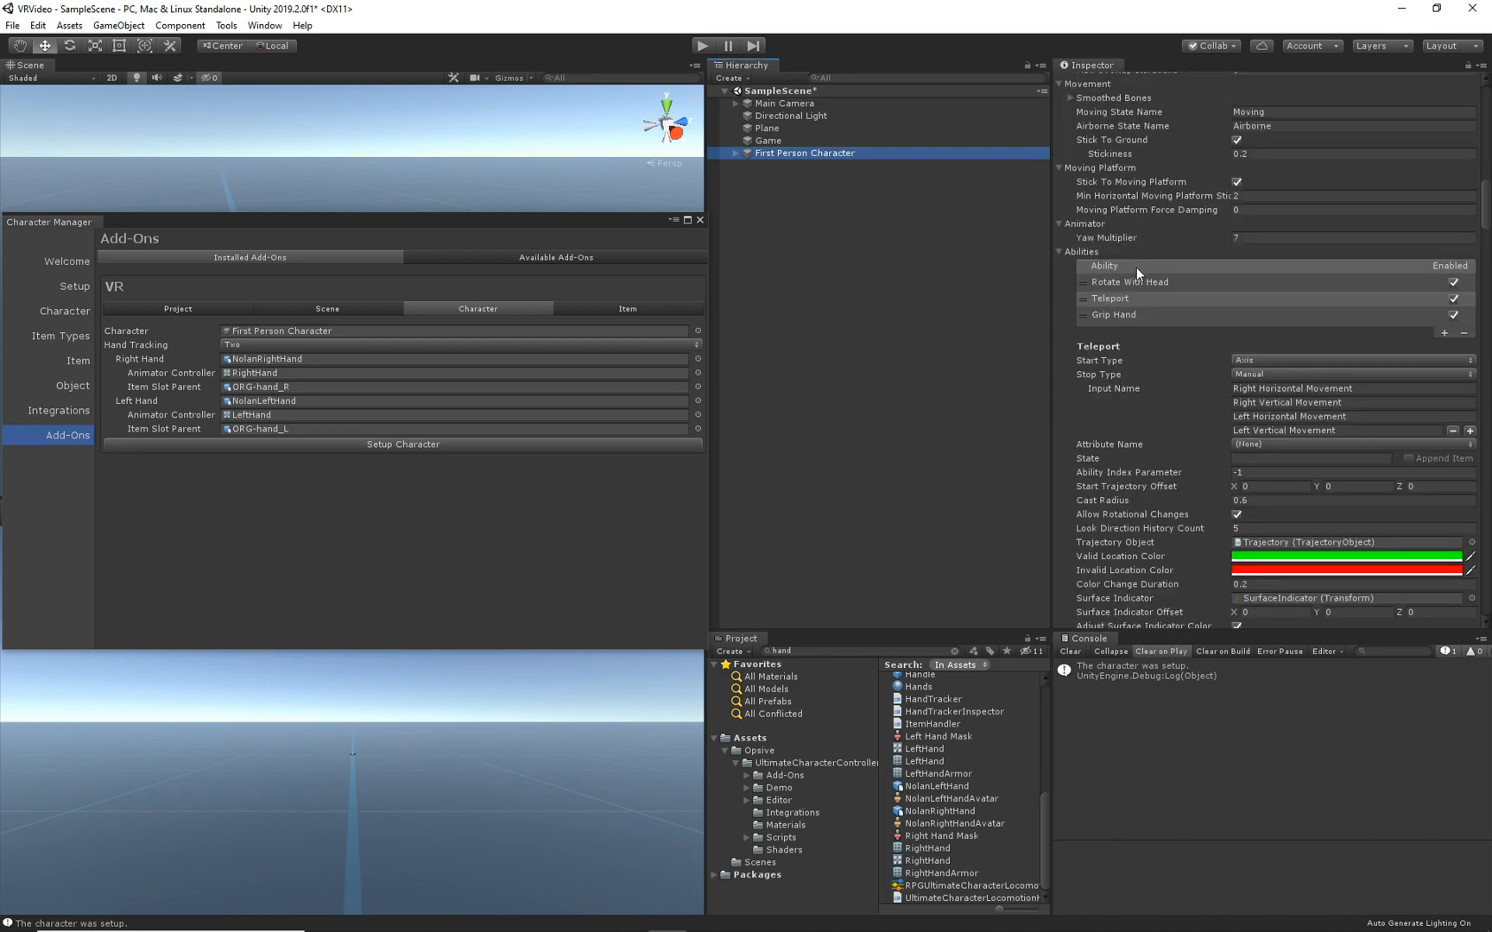
pyautogui.moveTo(1164, 432)
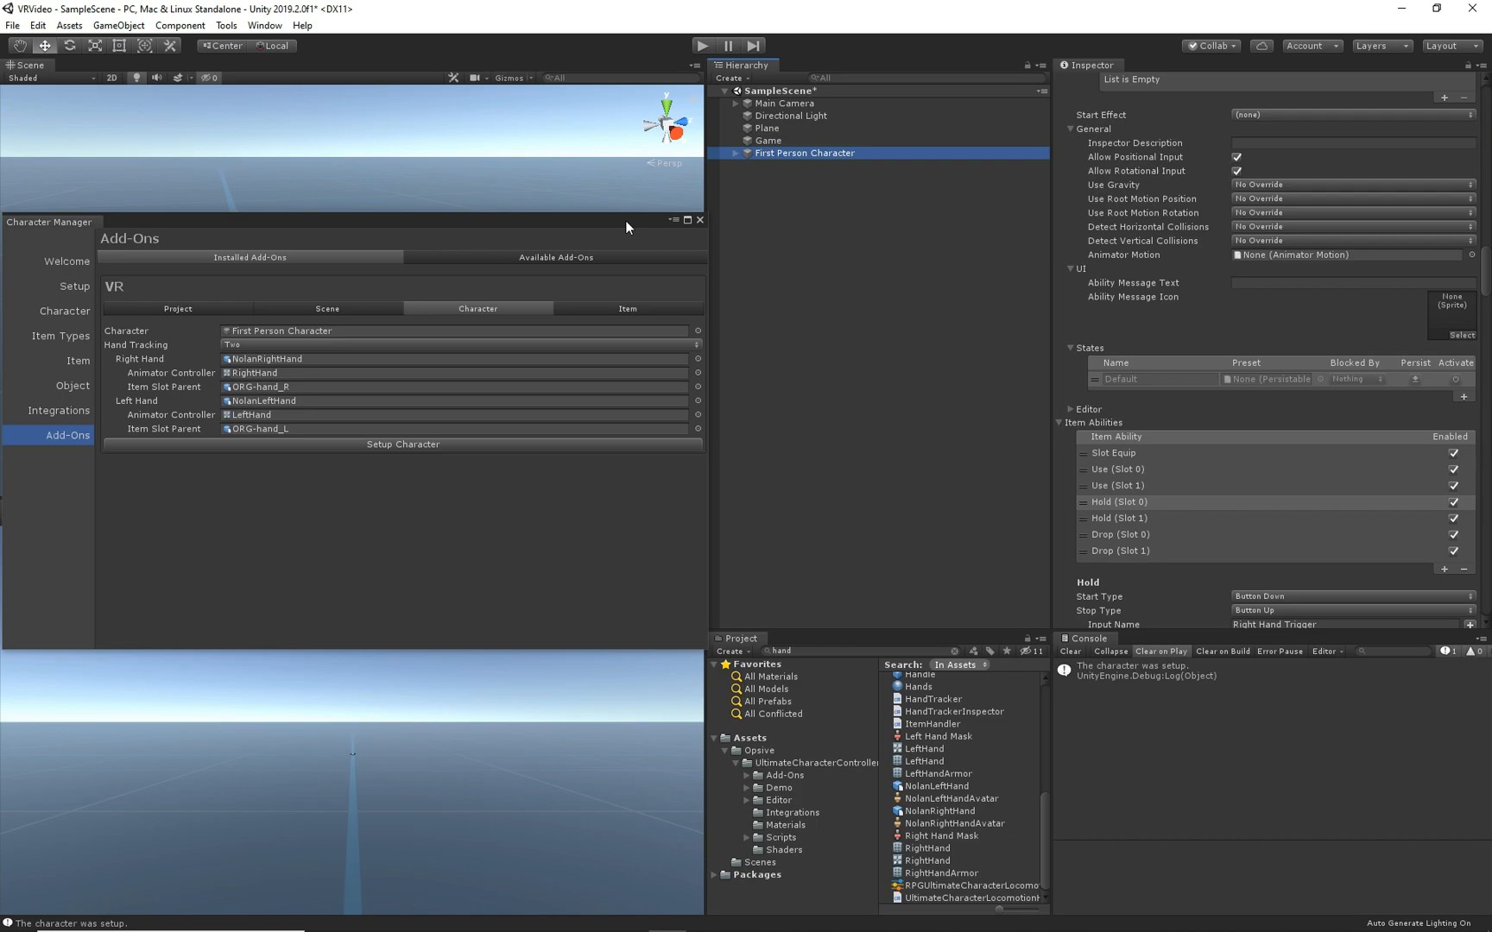
pyautogui.click(701, 221)
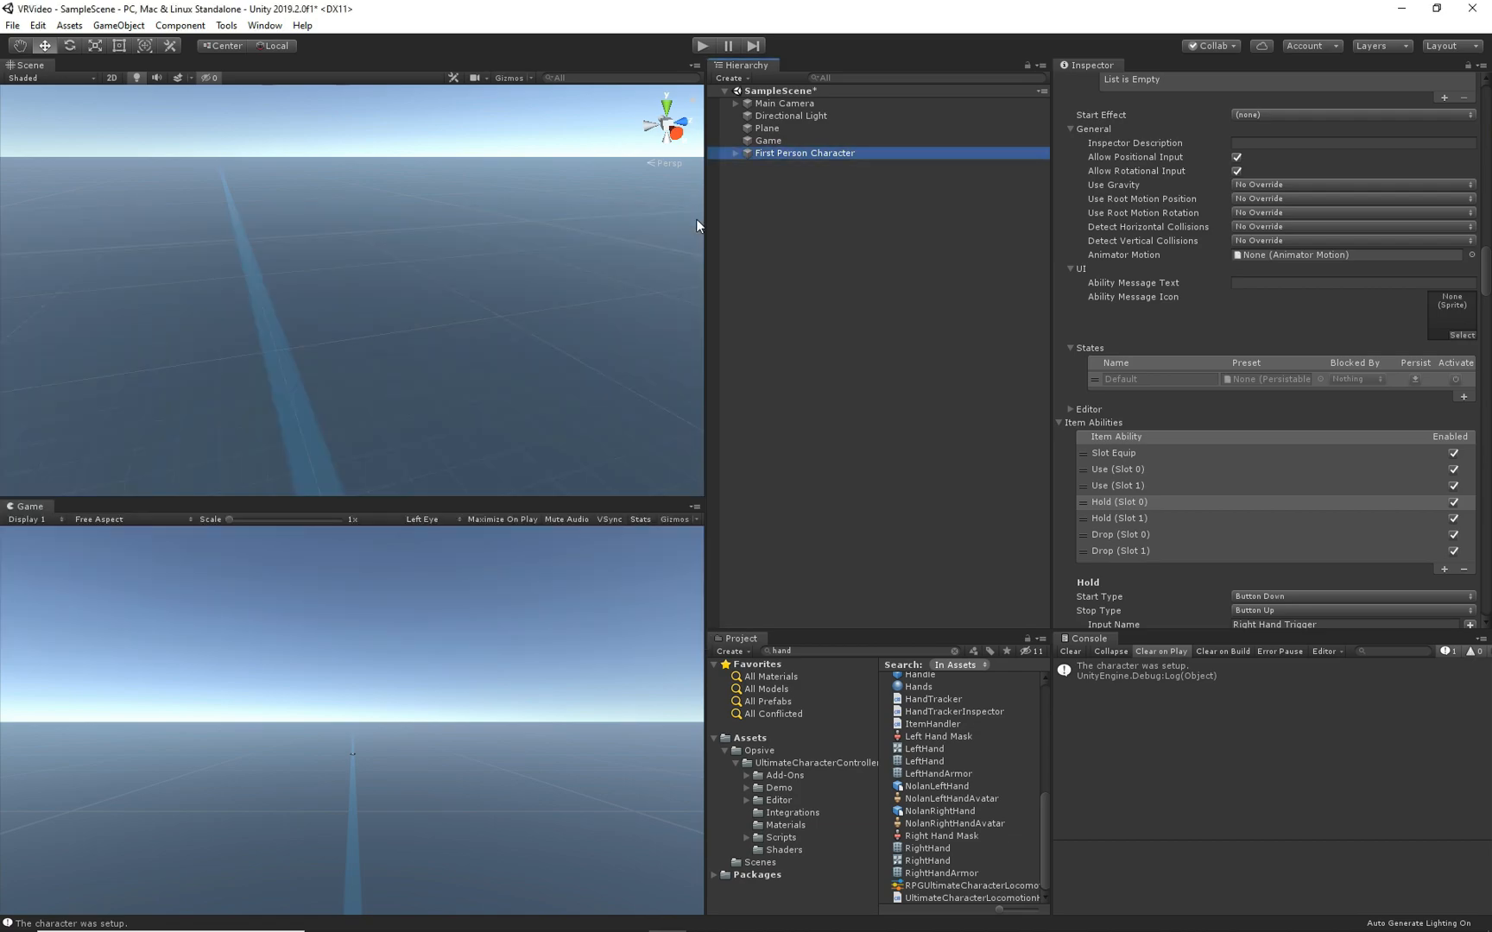
pyautogui.moveTo(688, 214)
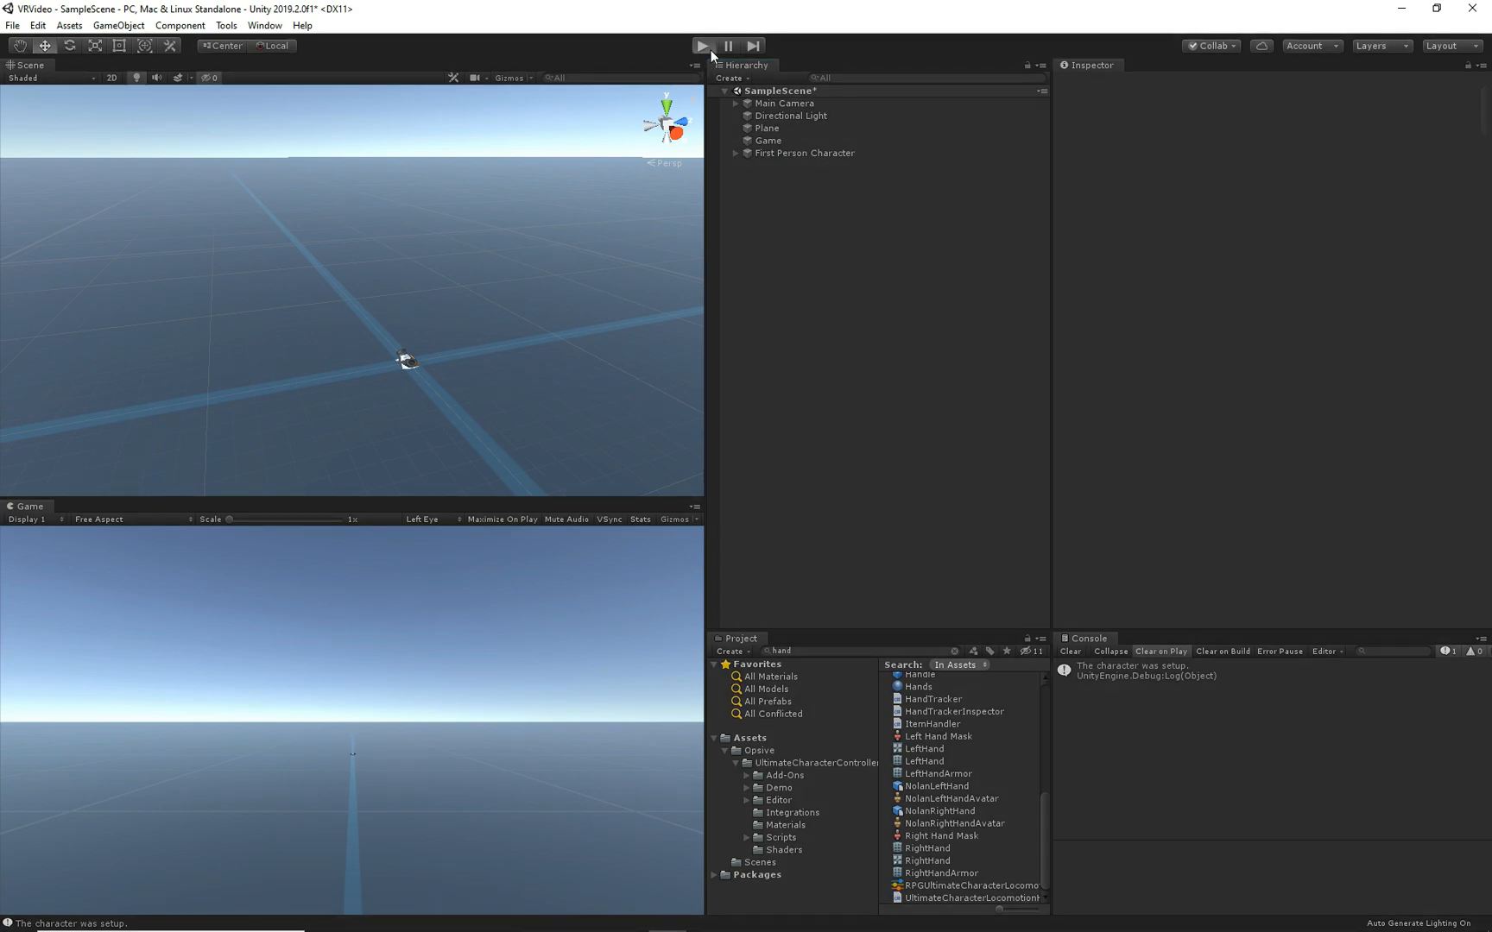
# Start play mode to test the VR character.
pyautogui.click(707, 44)
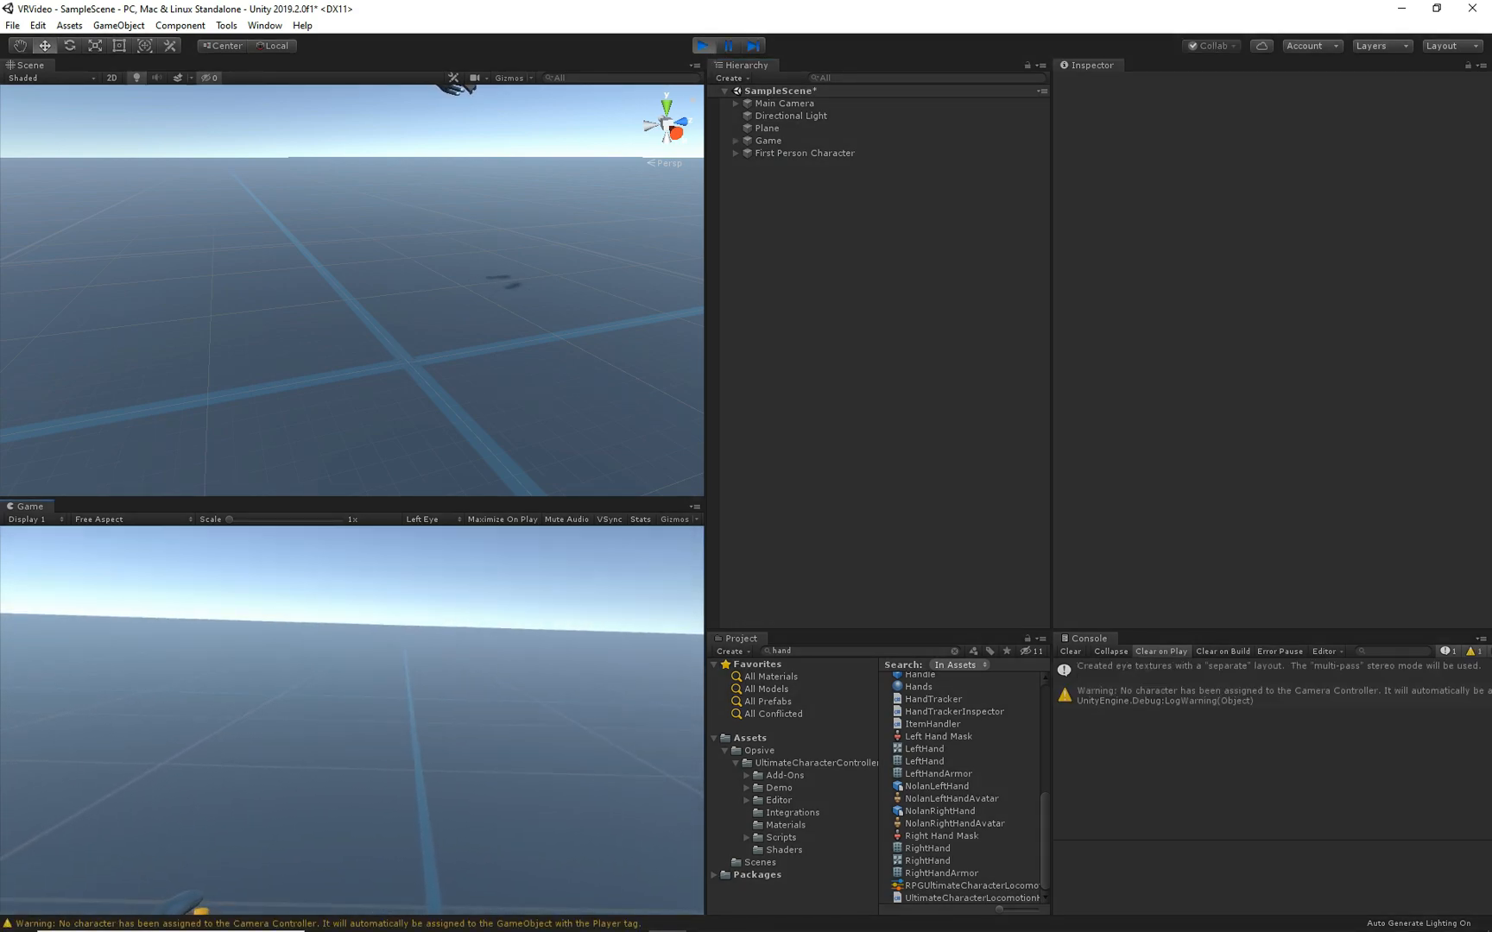